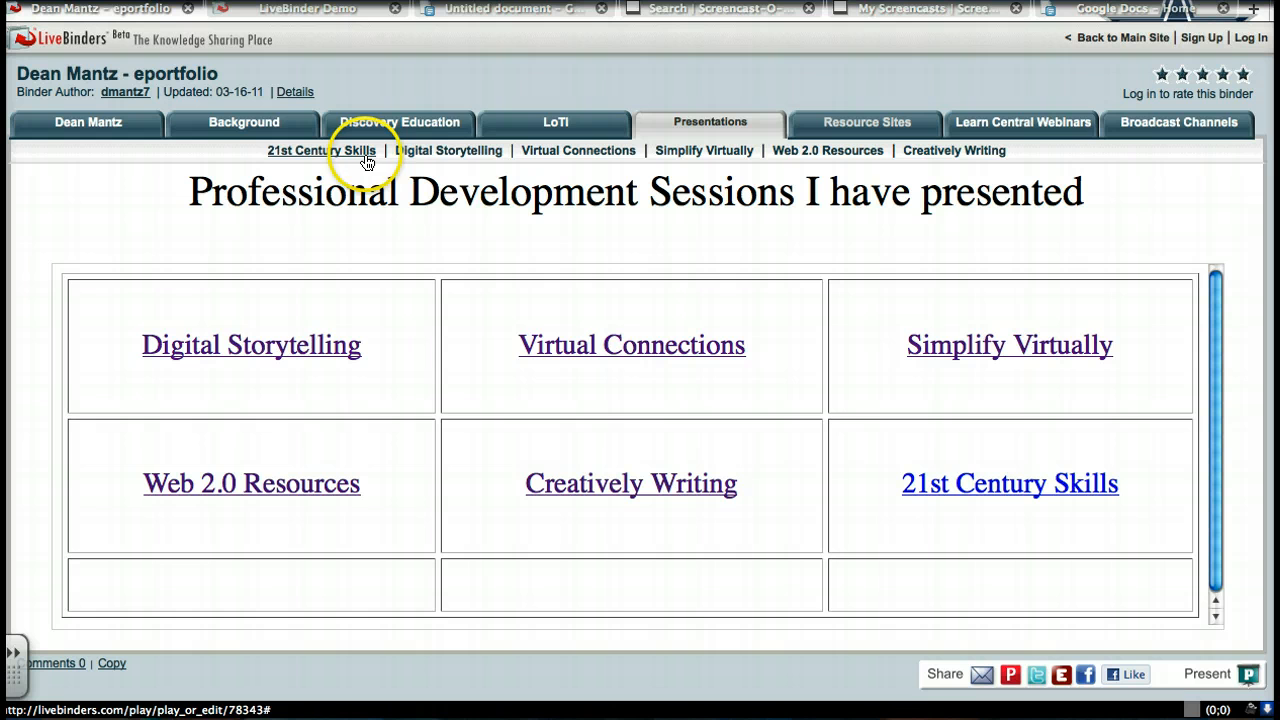
{"action": "mouse_move", "coordinate": [476, 156]}
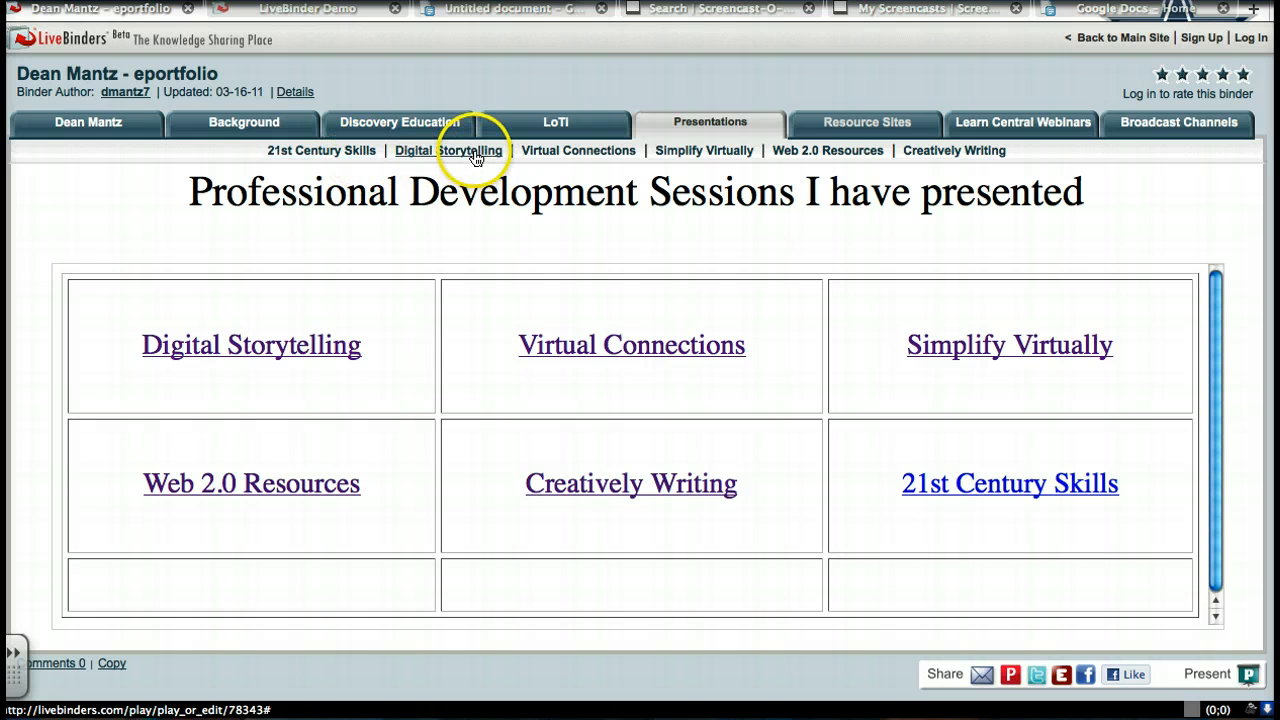
{"action": "mouse_move", "coordinate": [578, 150]}
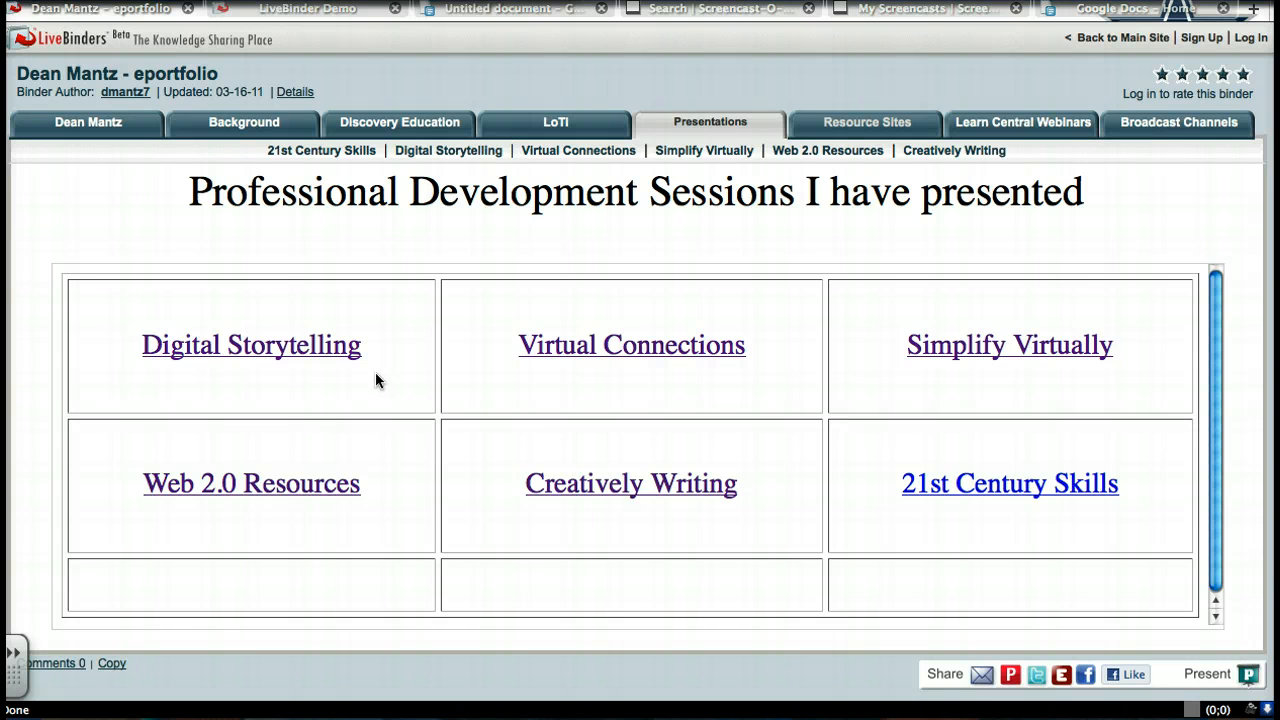
{"action": "mouse_move", "coordinate": [550, 530]}
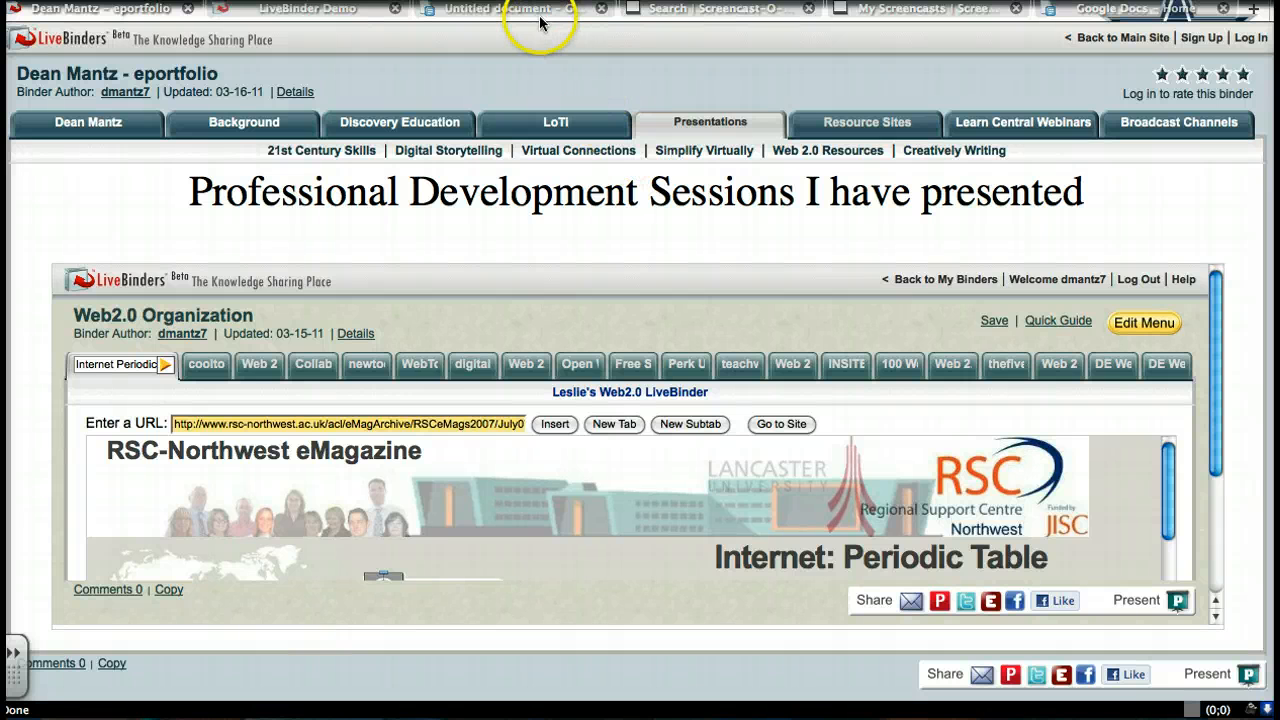
{"action": "left_click", "coordinate": [490, 8]}
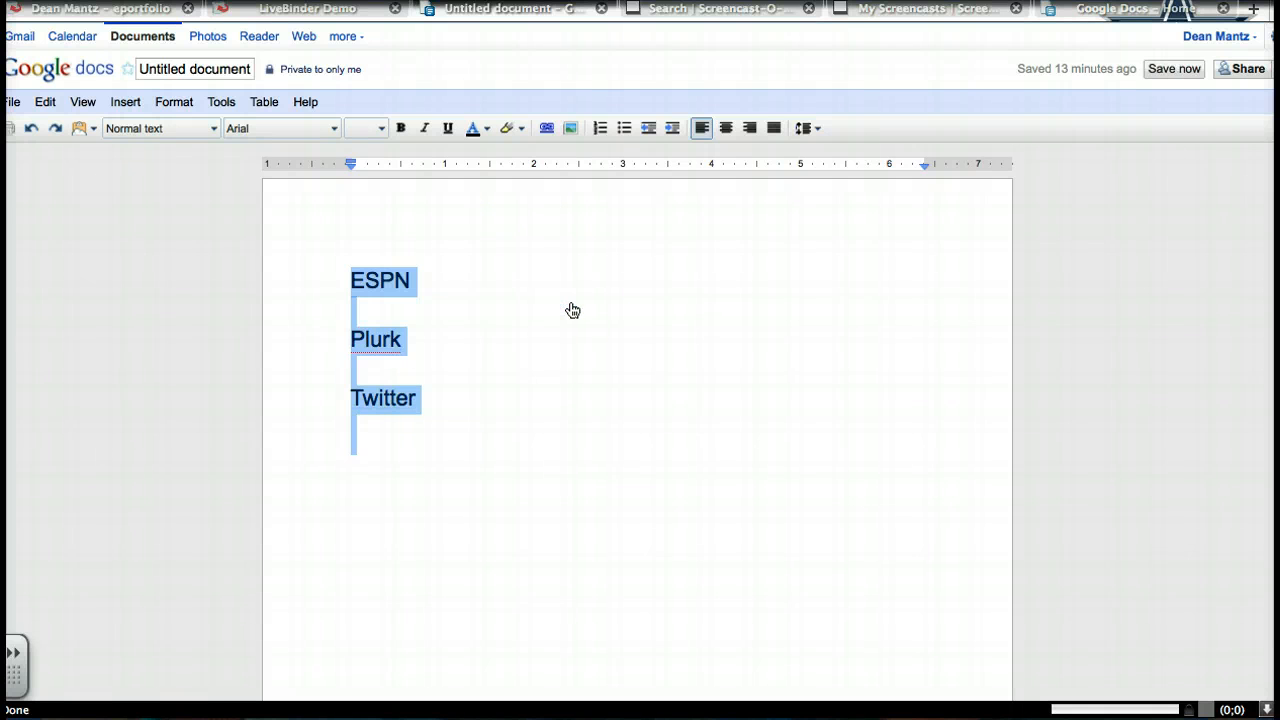
{"action": "left_click", "coordinate": [578, 340]}
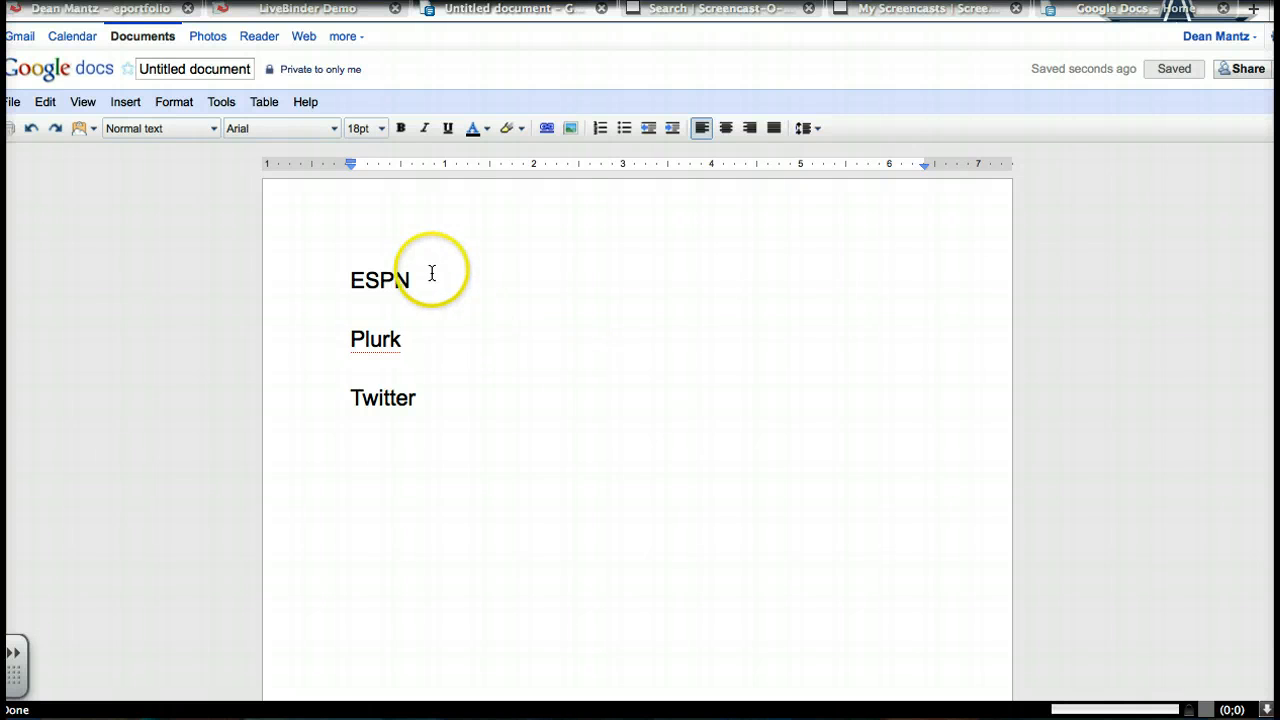
{"action": "double_click", "coordinate": [380, 280]}
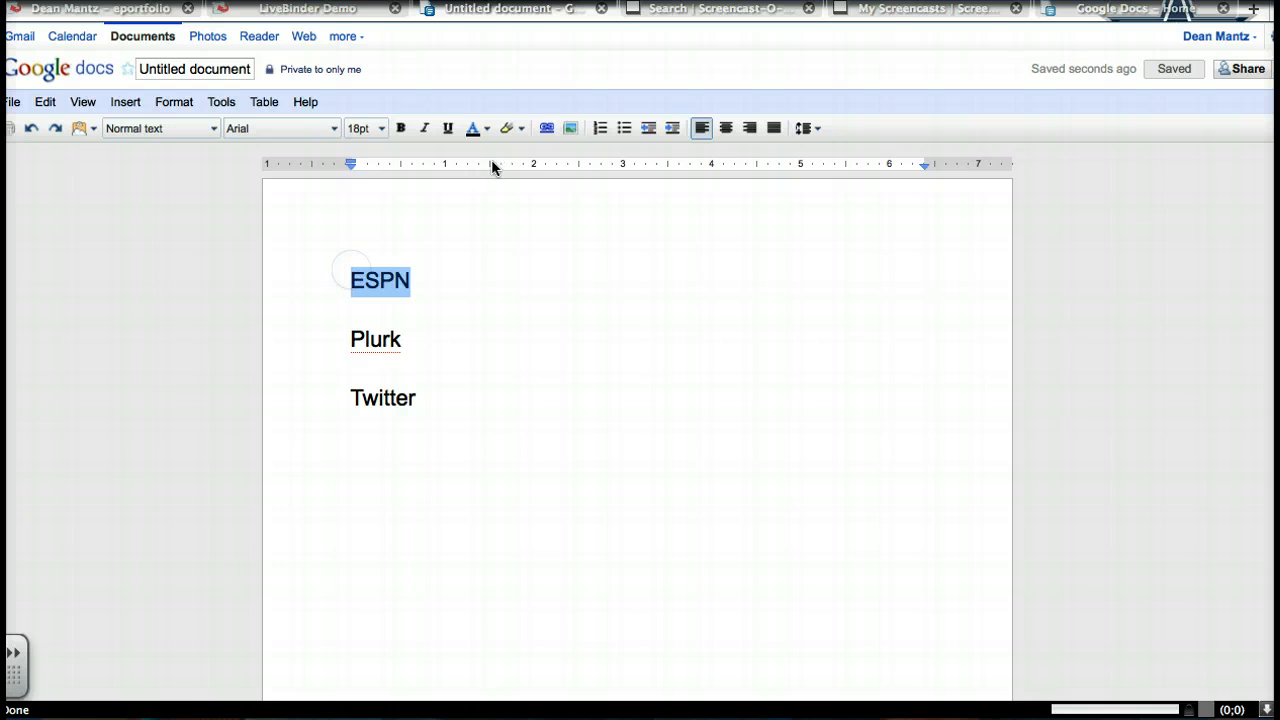
{"action": "left_click", "coordinate": [546, 128]}
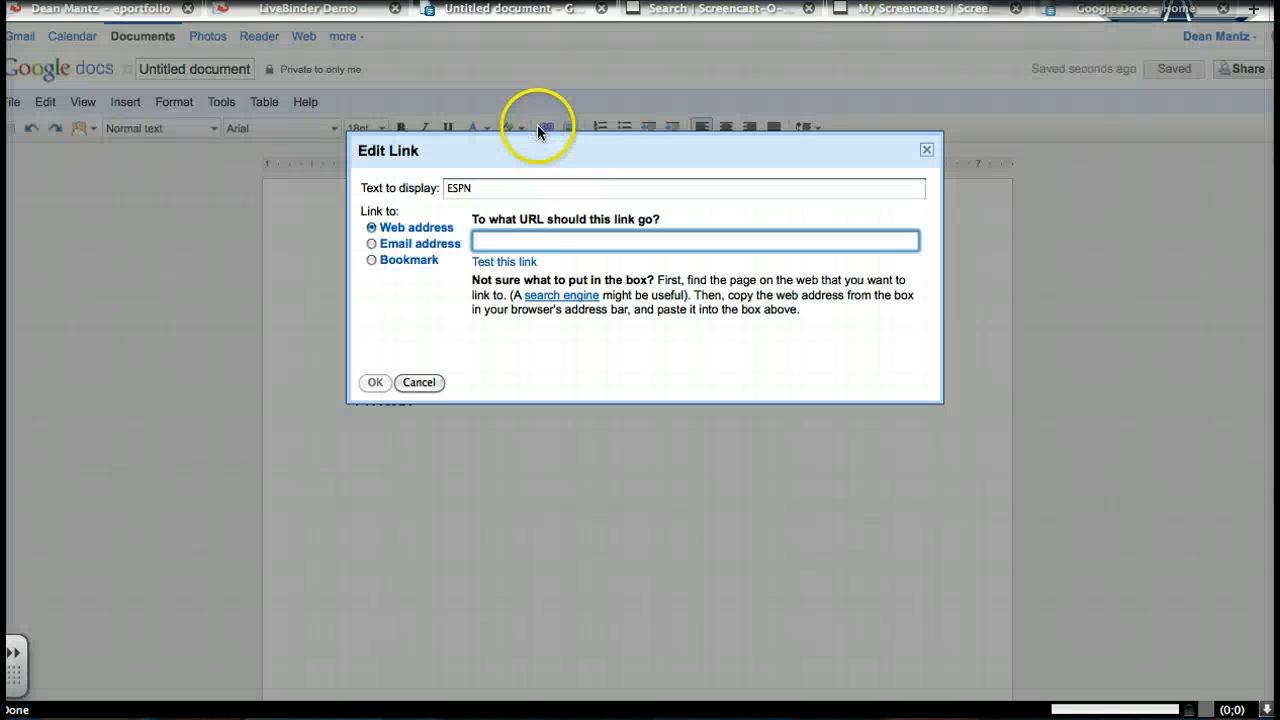
{"action": "type", "text": "http://"}
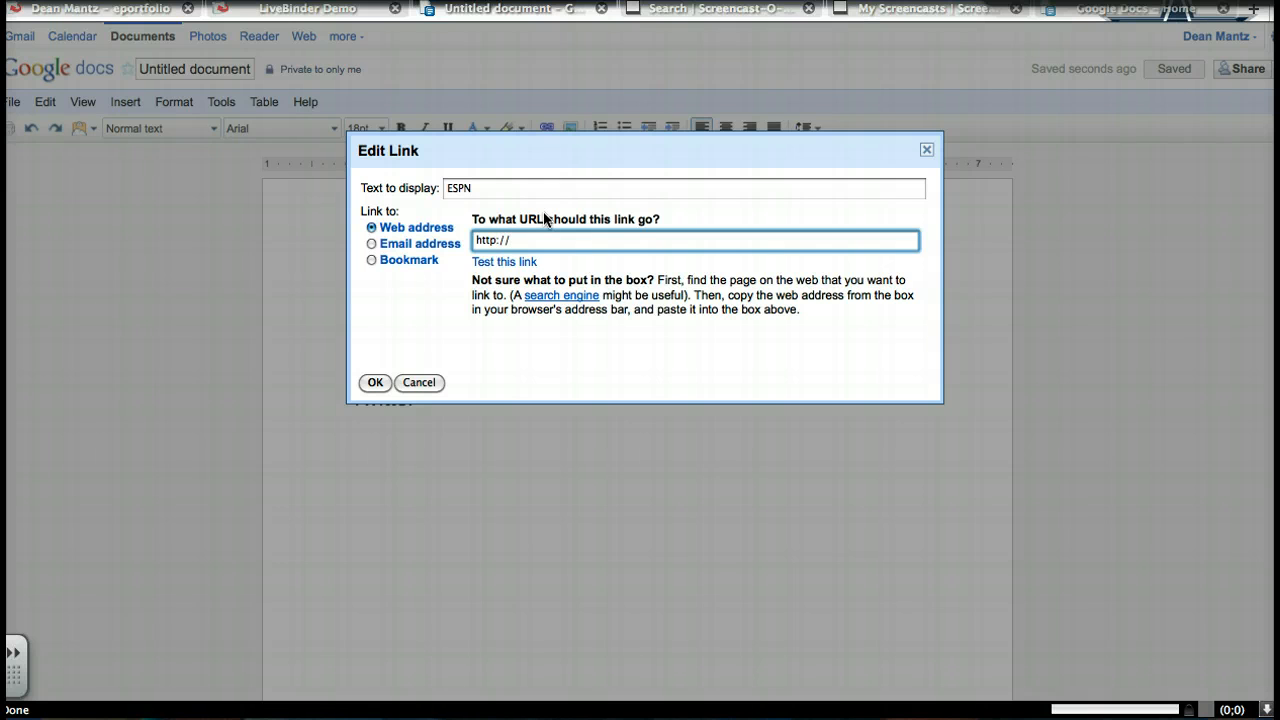
{"action": "type", "text": "espn.go"}
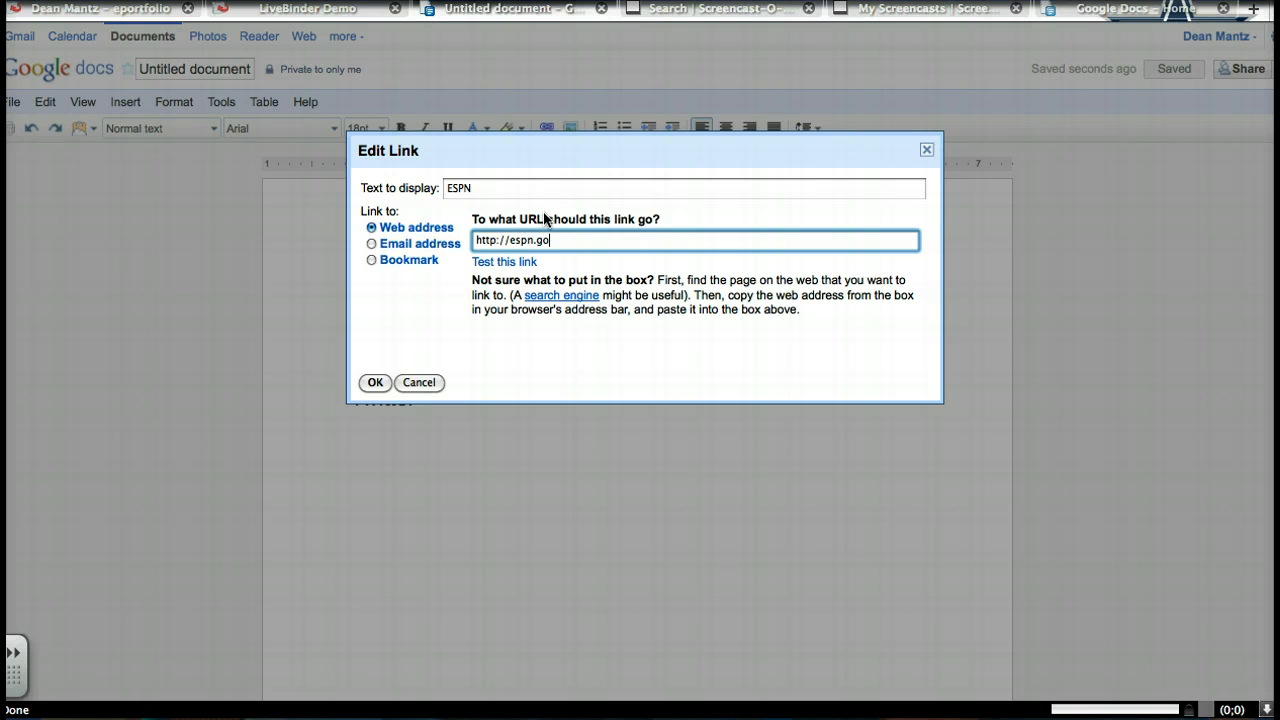
{"action": "left_click", "coordinate": [374, 382]}
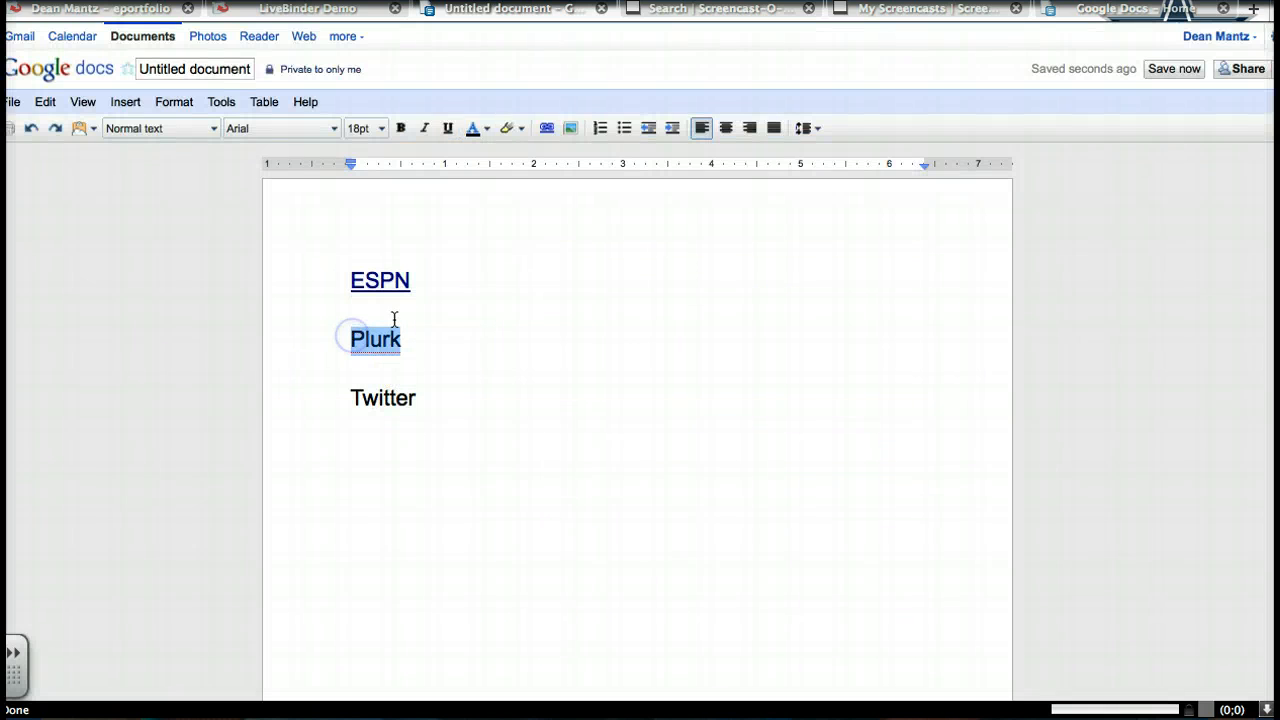
{"action": "left_click", "coordinate": [546, 128]}
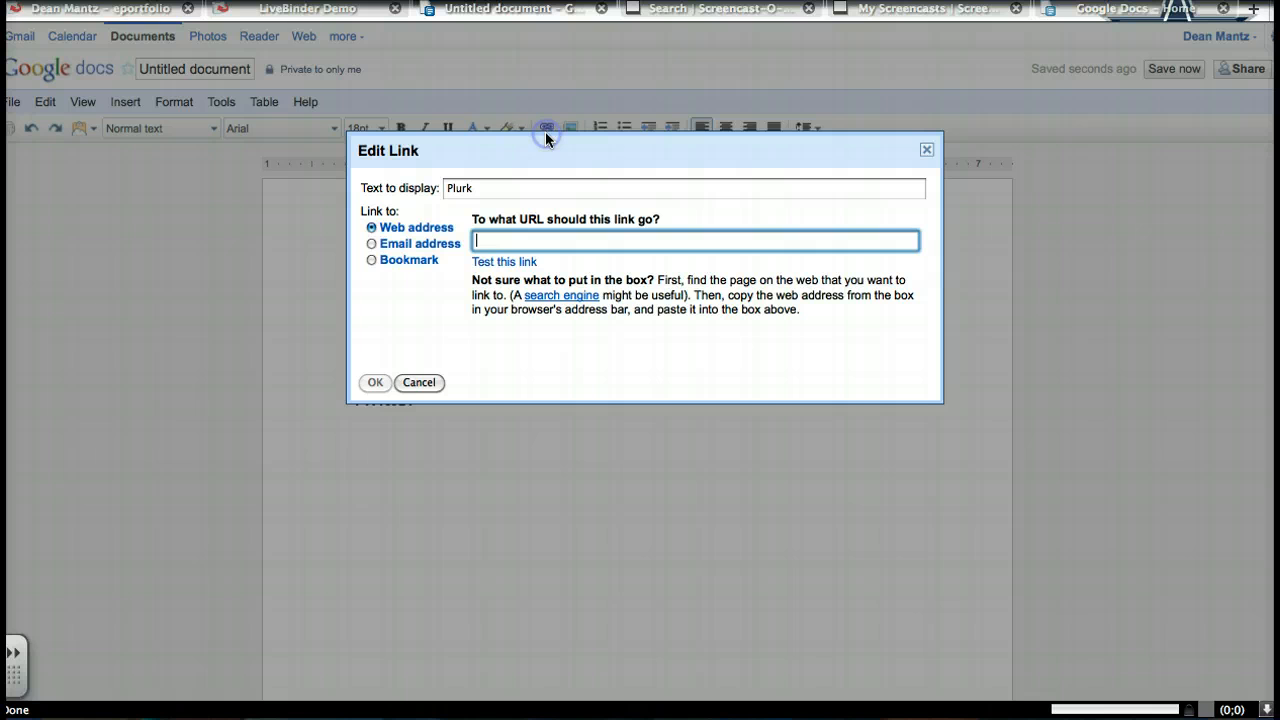
{"action": "type", "text": "http://"}
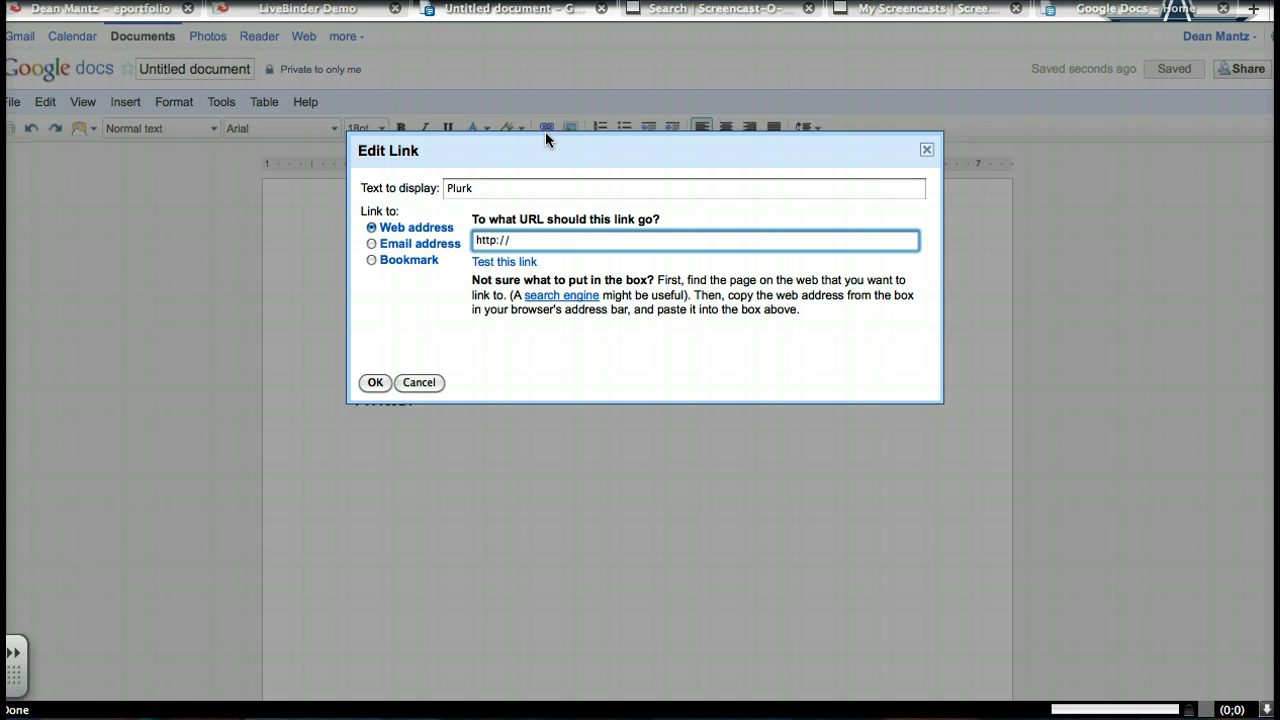
{"action": "type", "text": "plurk."}
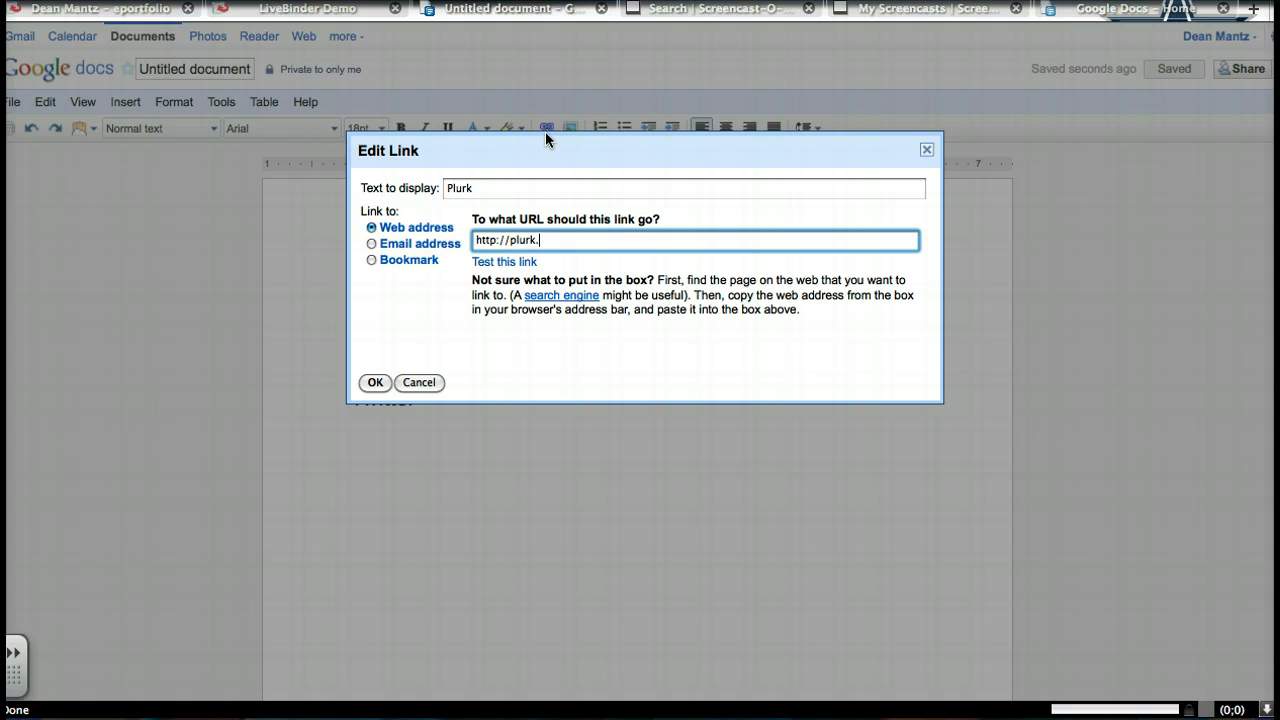
{"action": "left_click", "coordinate": [374, 382]}
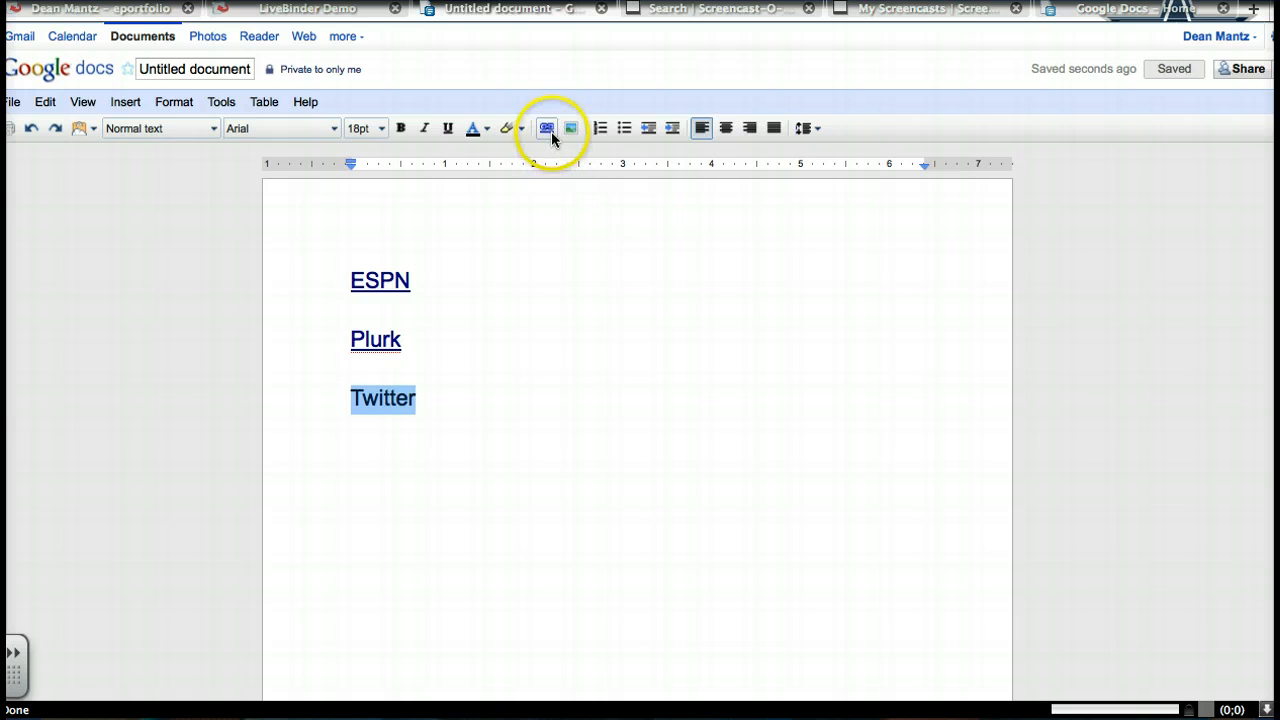
{"action": "left_click", "coordinate": [548, 128]}
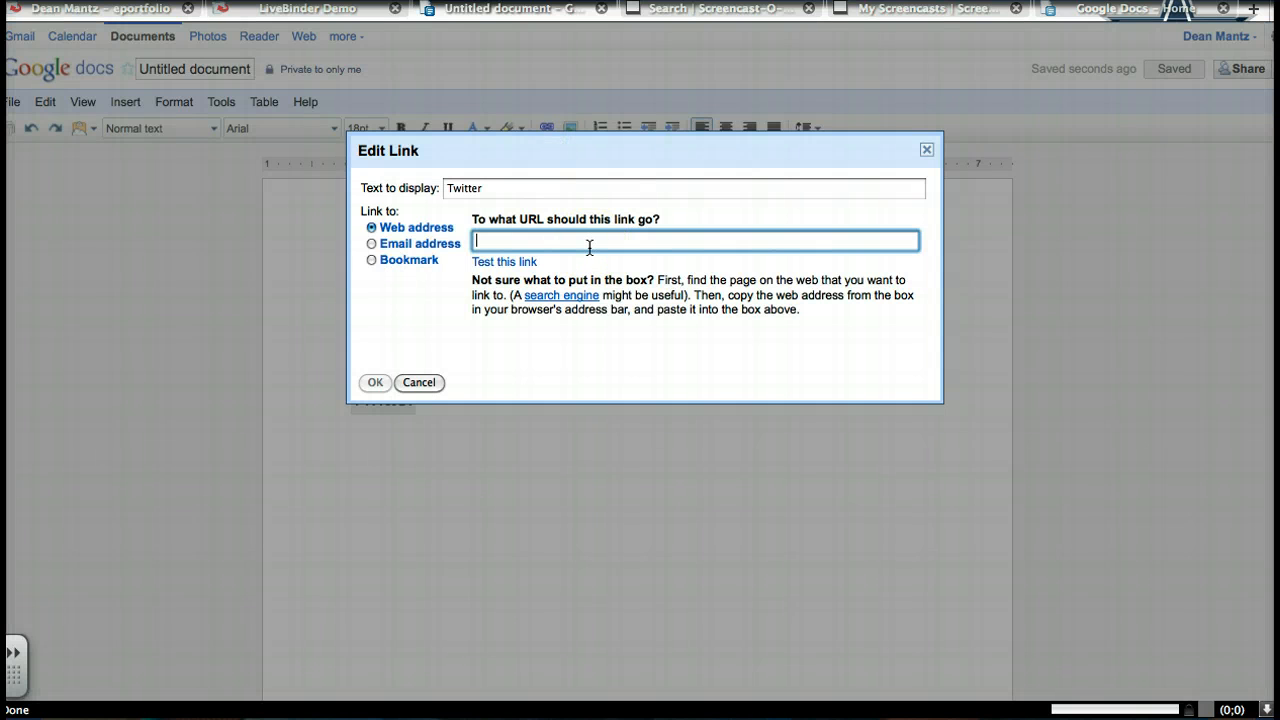
{"action": "type", "text": "http://"}
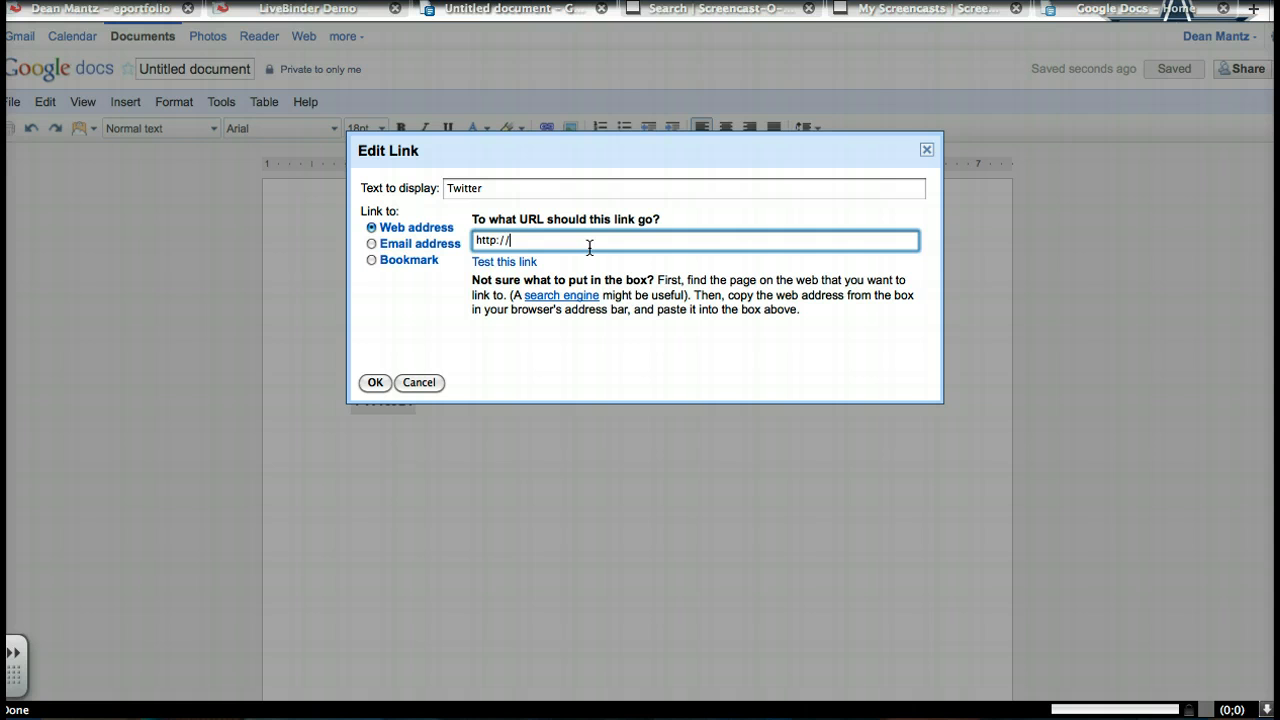
{"action": "type", "text": "twitter.com"}
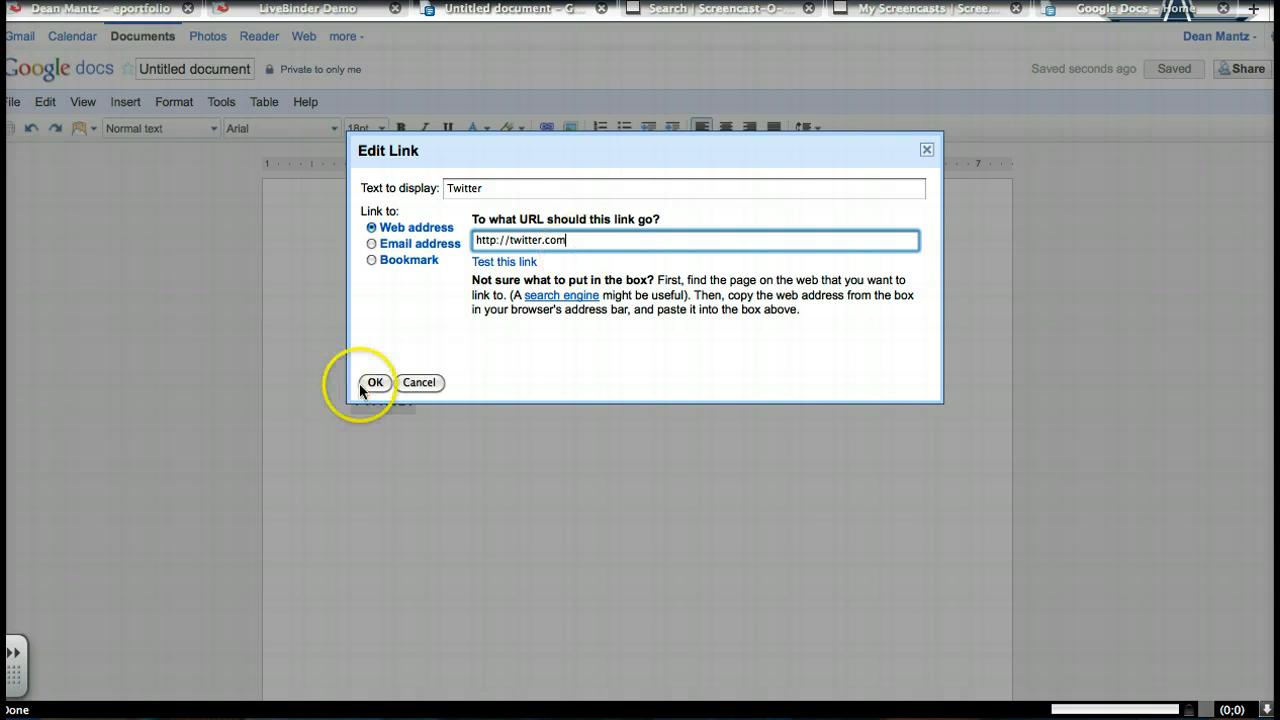
Confirm the Twitter link, then add a new binder tab named URL Links in the LiveBinder Demo
{"action": "left_click", "coordinate": [376, 382]}
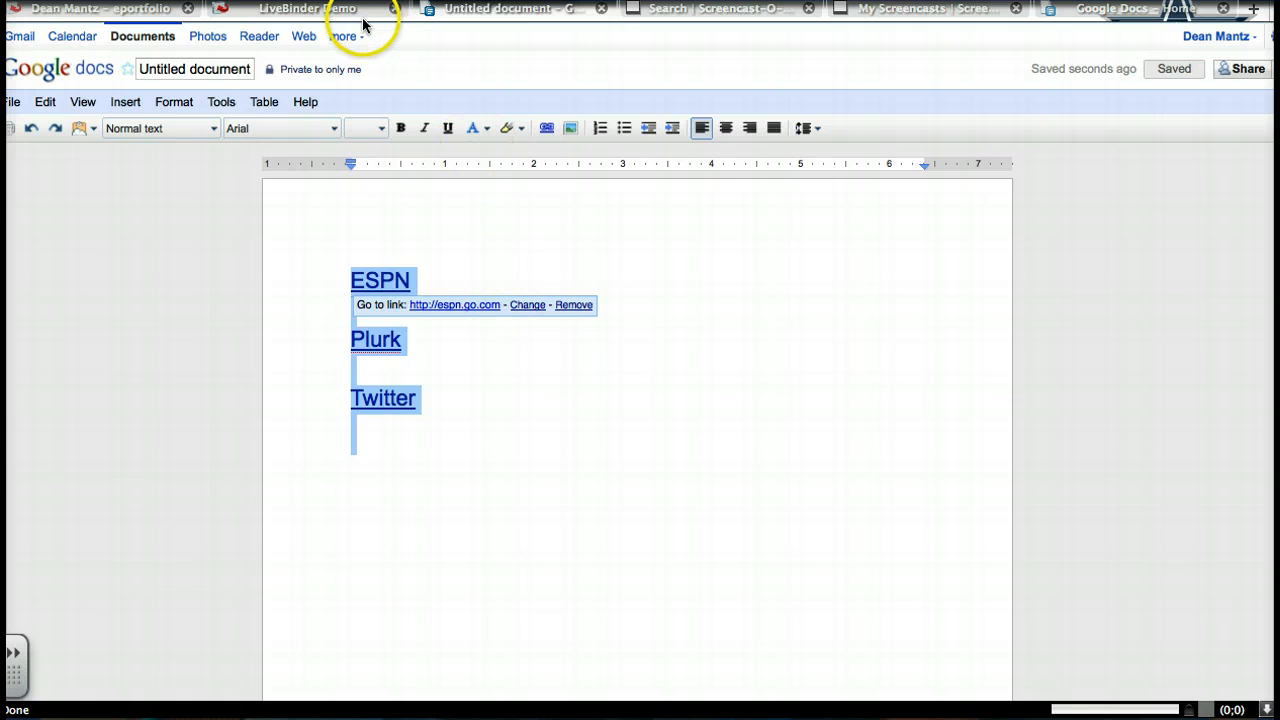
{"action": "left_click", "coordinate": [308, 8]}
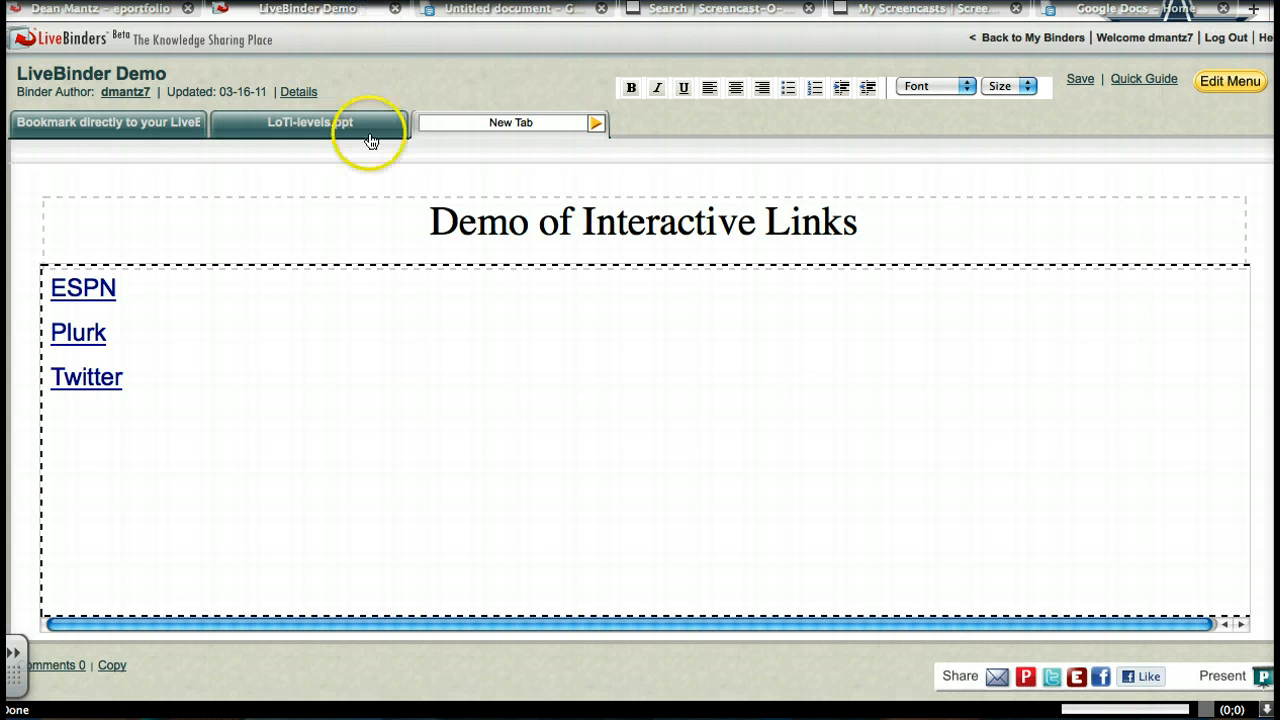
{"action": "left_click", "coordinate": [596, 124]}
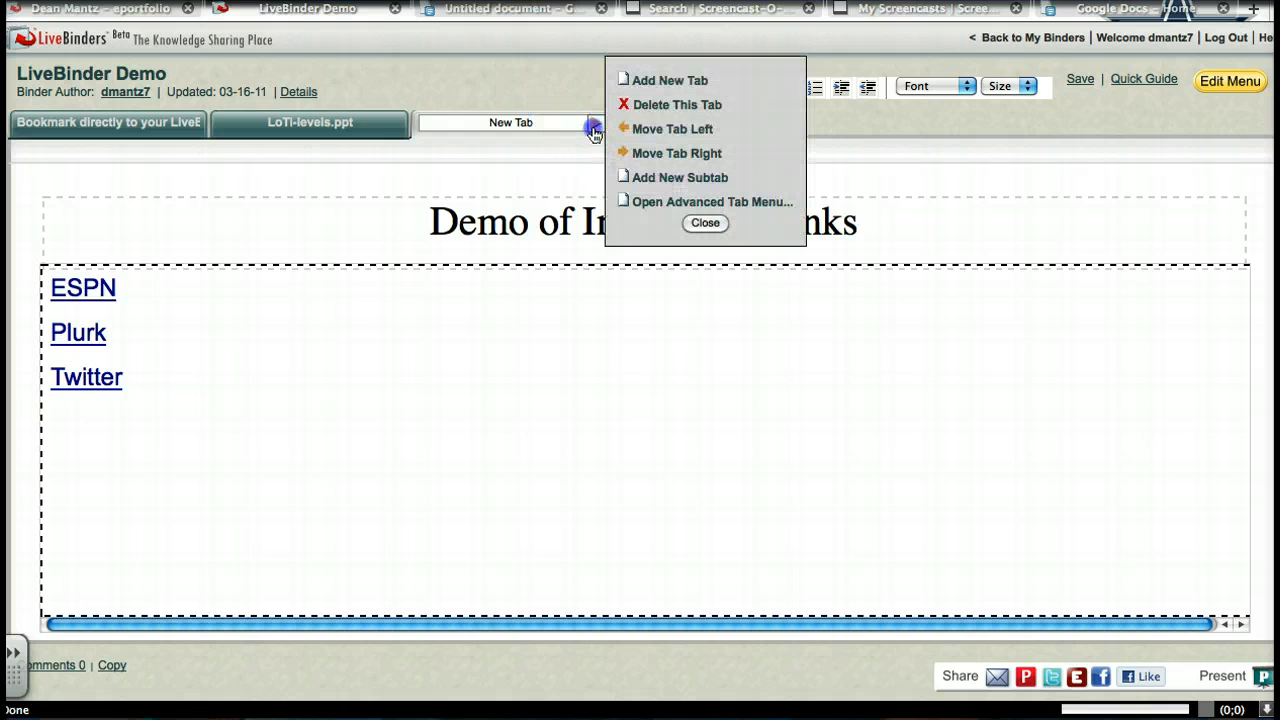
{"action": "mouse_move", "coordinate": [670, 80]}
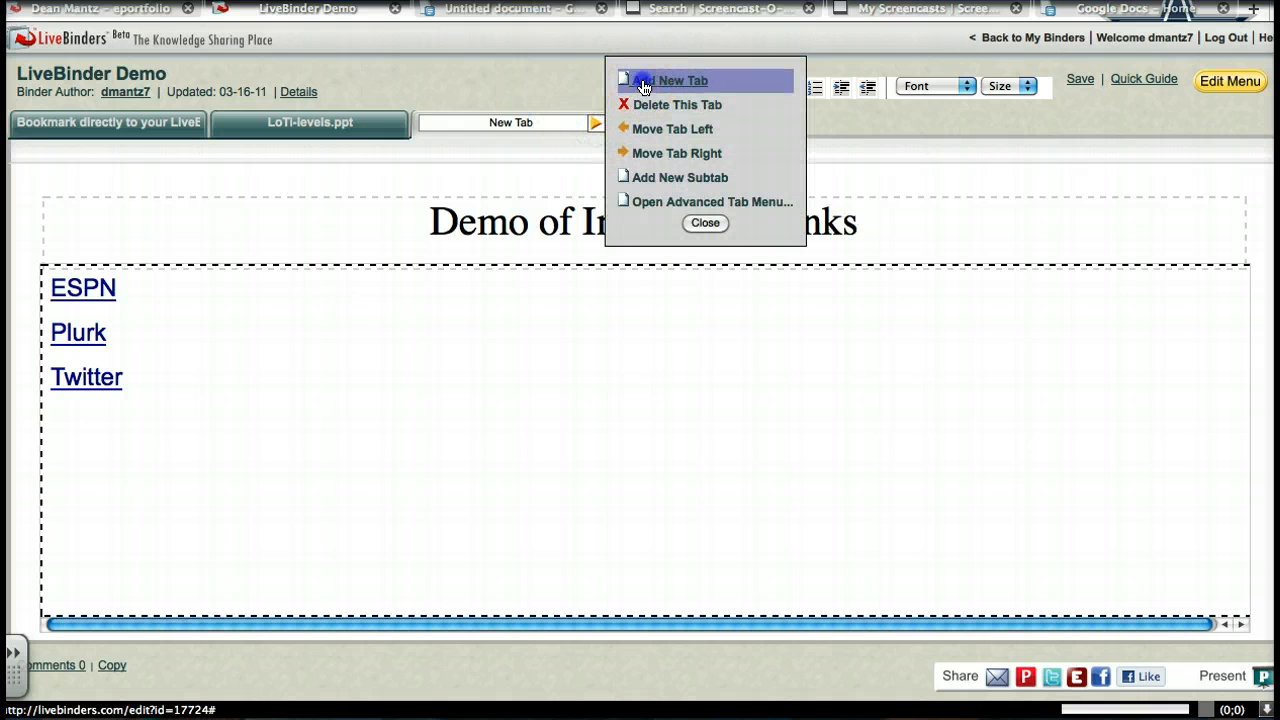
{"action": "left_click", "coordinate": [682, 80]}
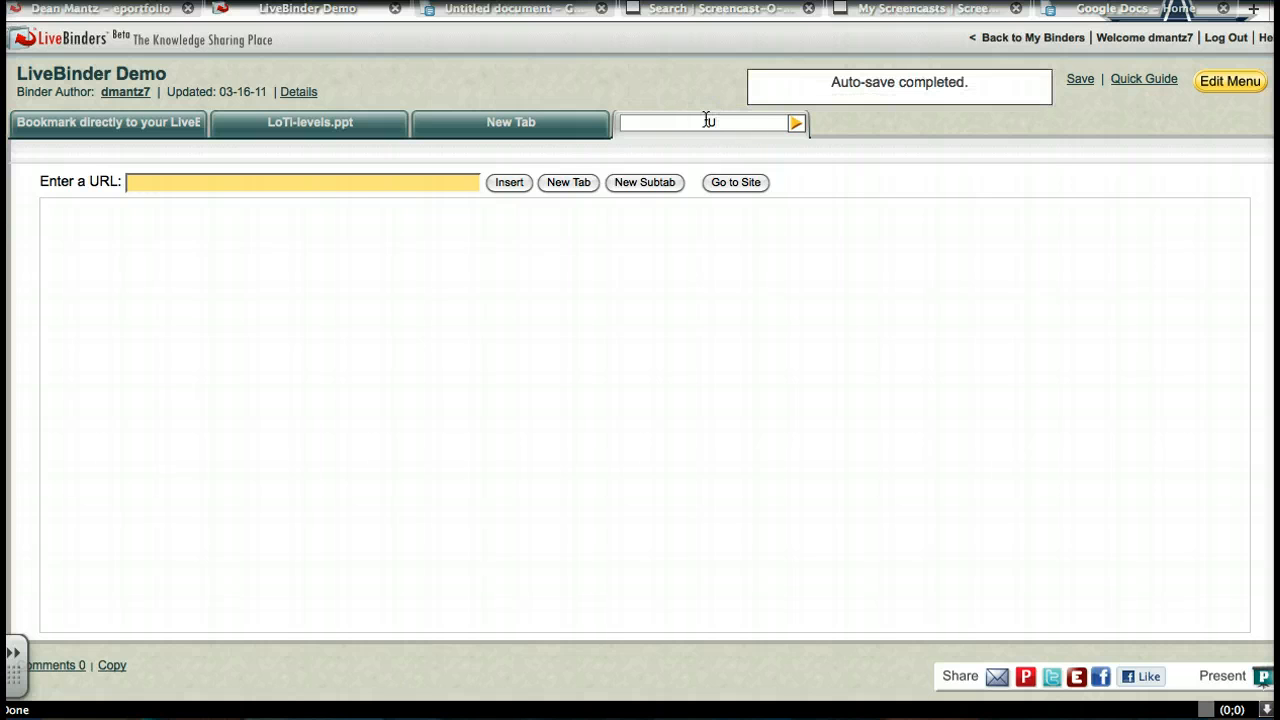
{"action": "type", "text": "URL Links"}
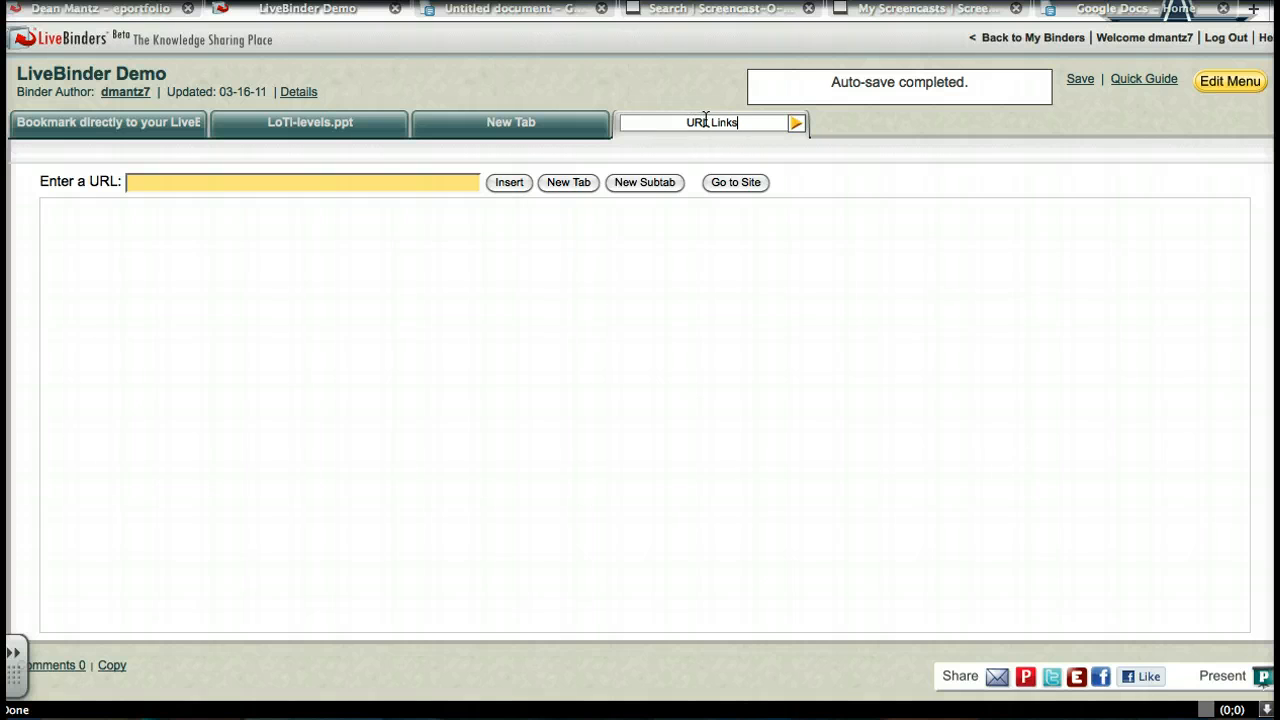
{"action": "mouse_move", "coordinate": [476, 280]}
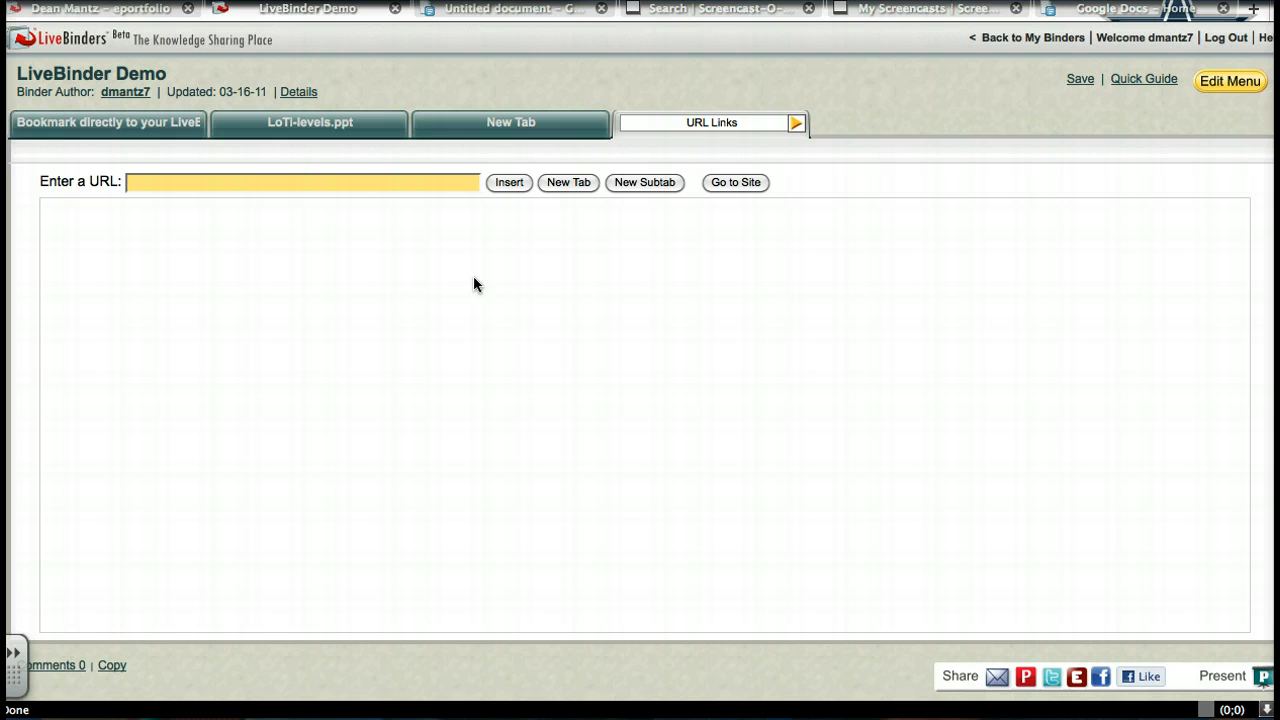
{"action": "left_click", "coordinate": [712, 122]}
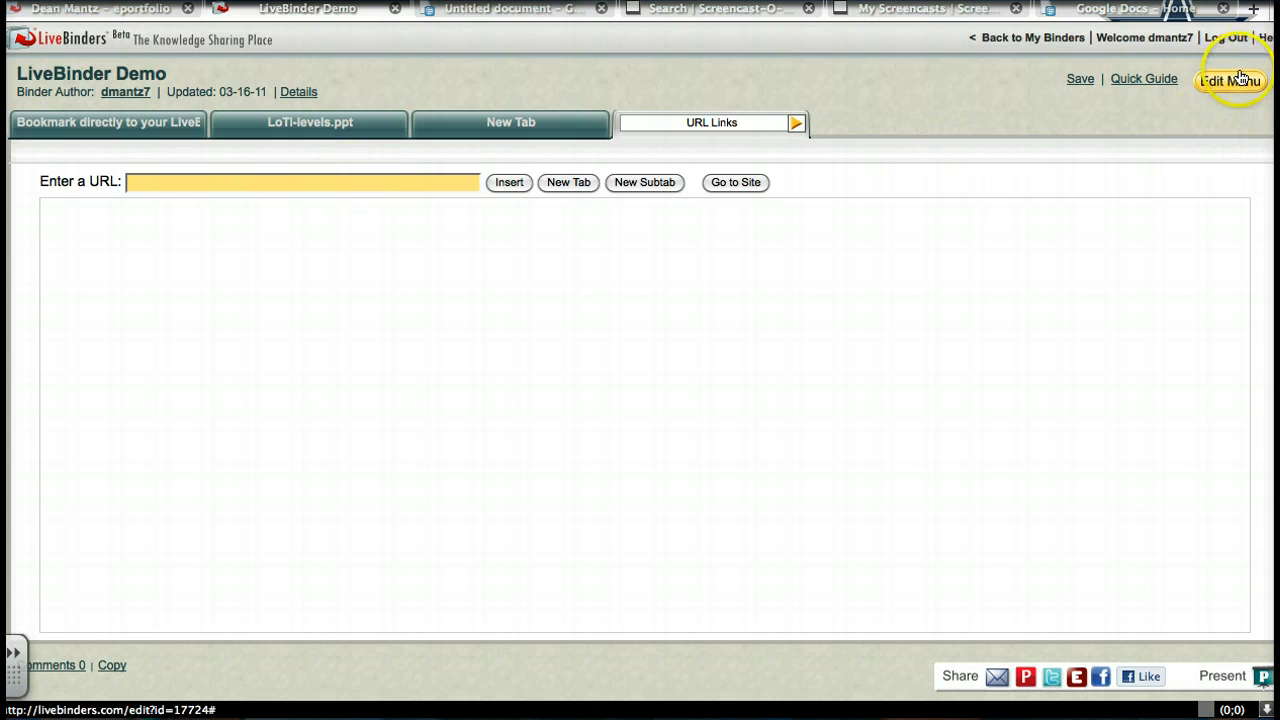
Give the tab a 1 Column Text layout titled Interactive Text Links with the three pasted links, and save
{"action": "left_click", "coordinate": [1230, 80]}
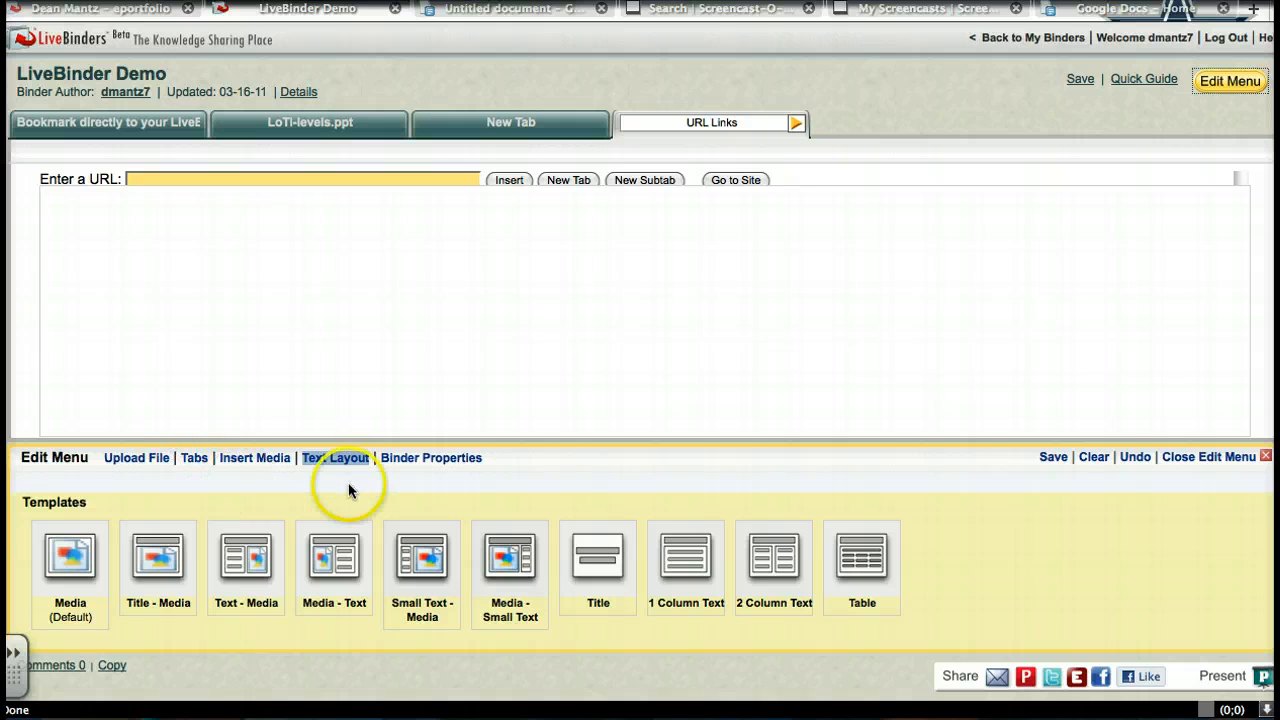
{"action": "mouse_move", "coordinate": [156, 560]}
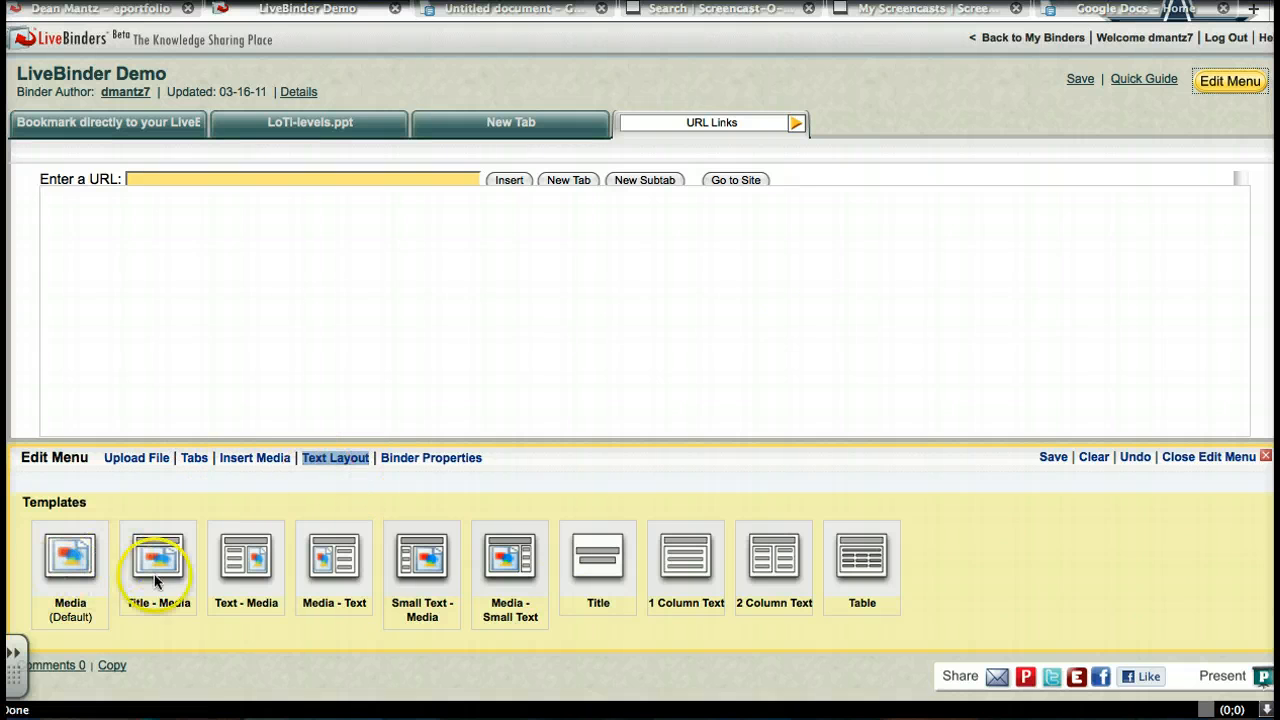
{"action": "mouse_move", "coordinate": [68, 556]}
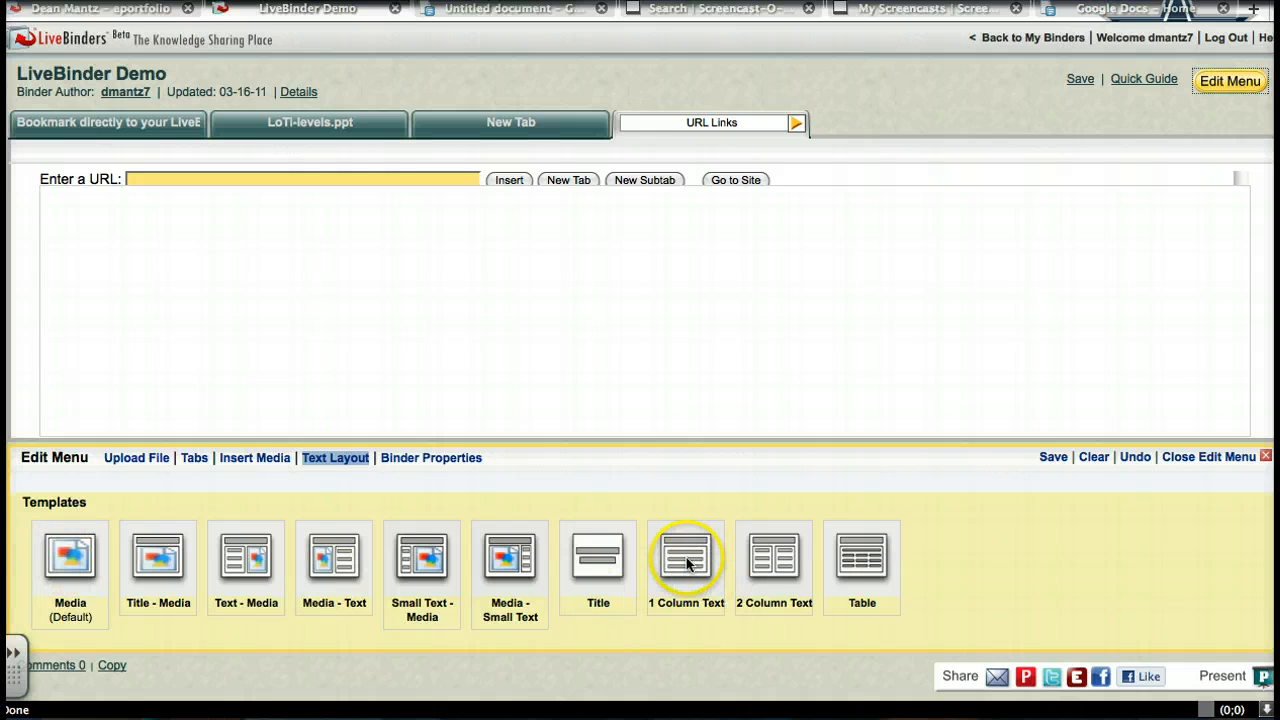
{"action": "left_click", "coordinate": [686, 556]}
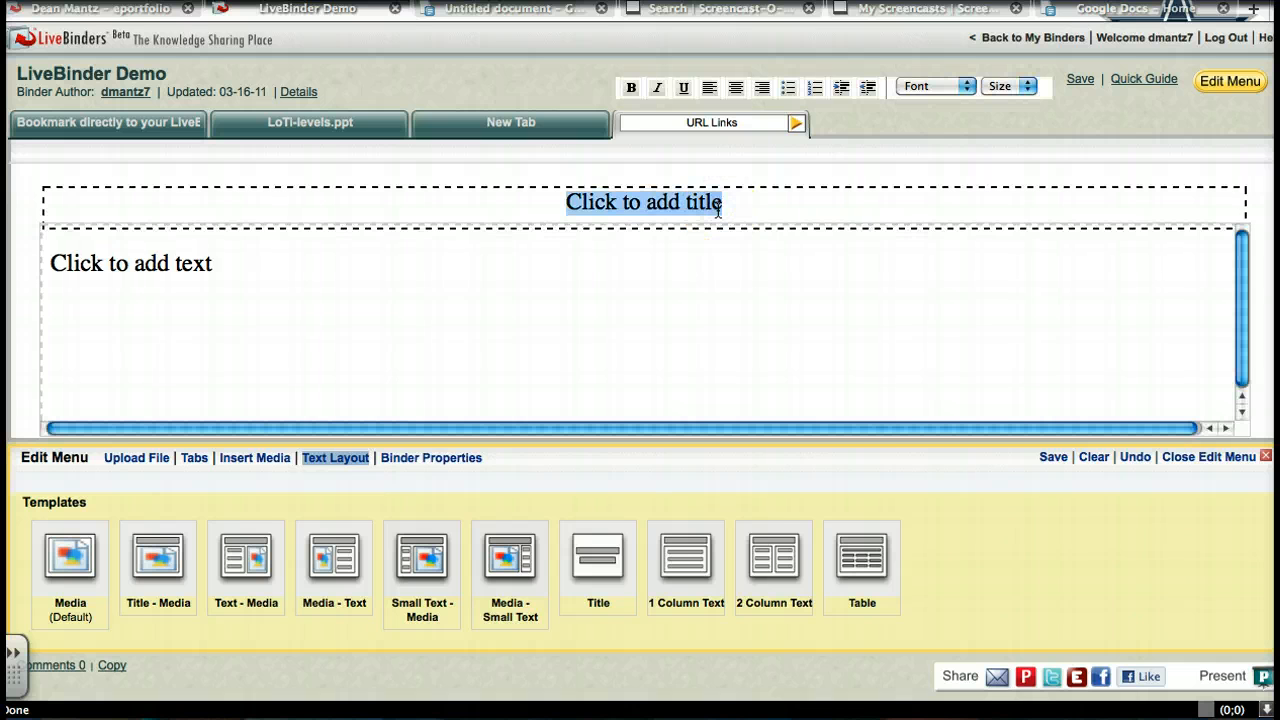
{"action": "type", "text": "Interactive Text Links"}
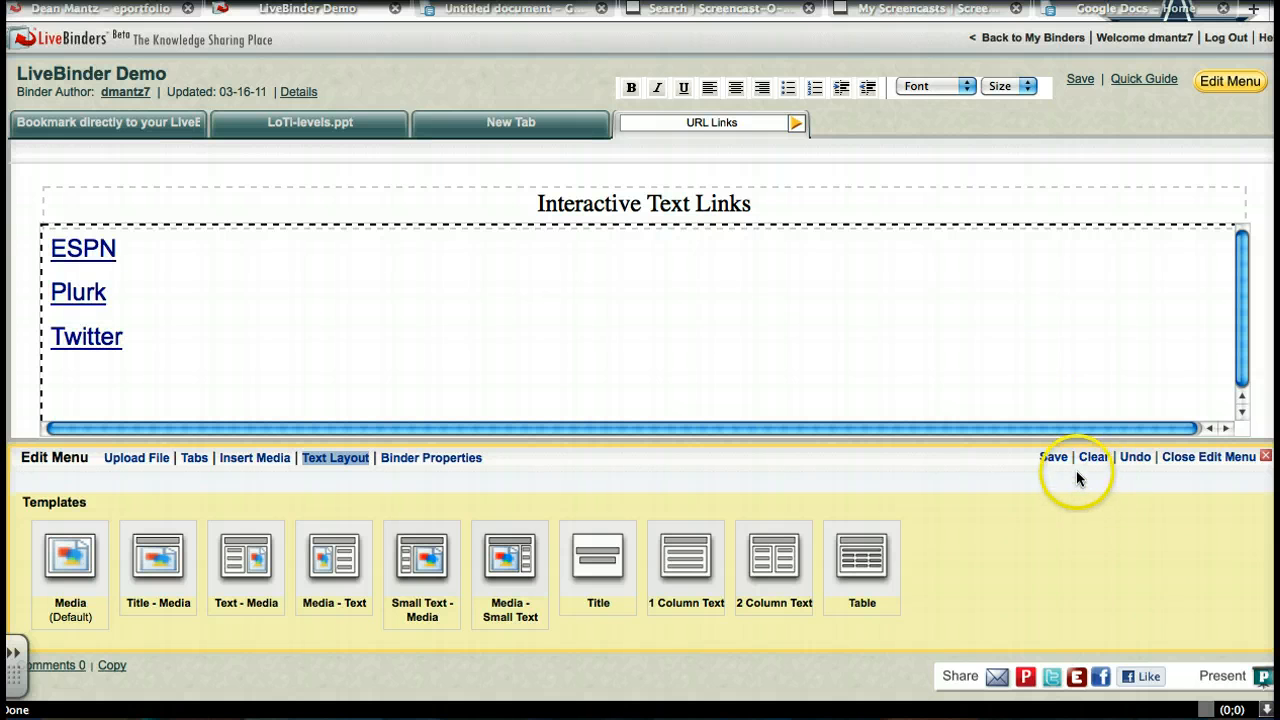
{"action": "left_click", "coordinate": [1052, 456]}
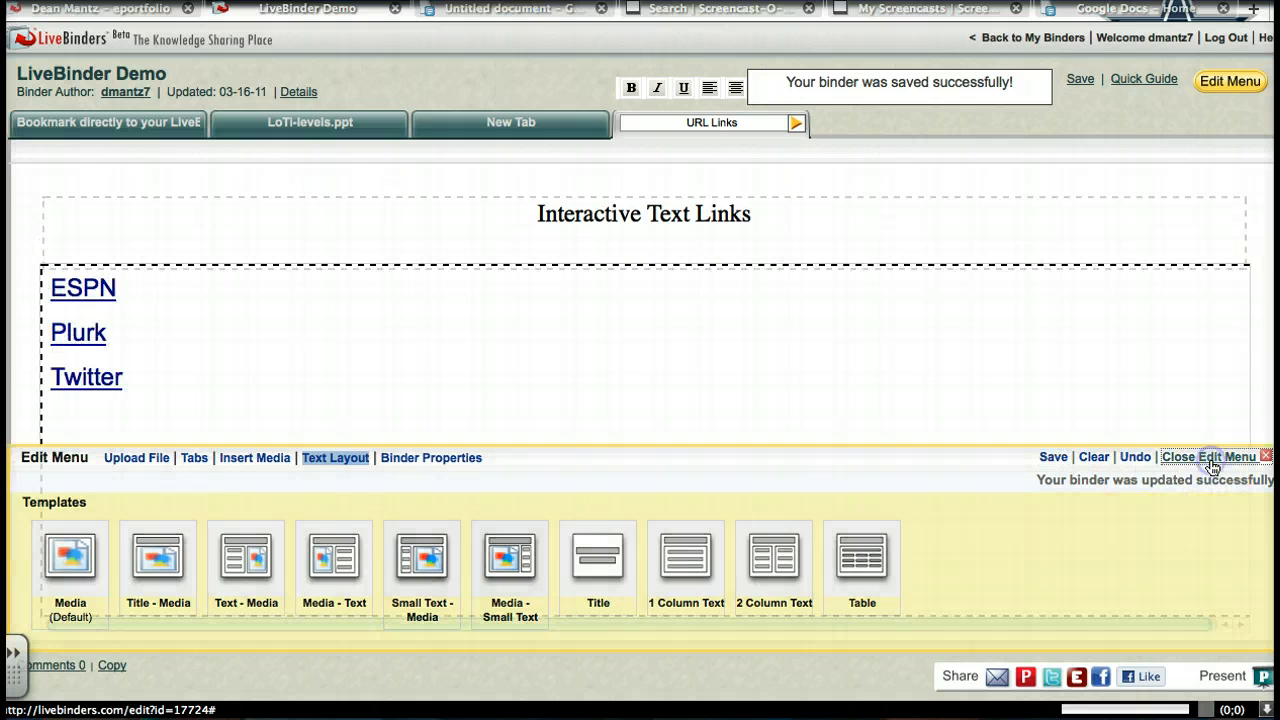
{"action": "left_click", "coordinate": [1206, 456]}
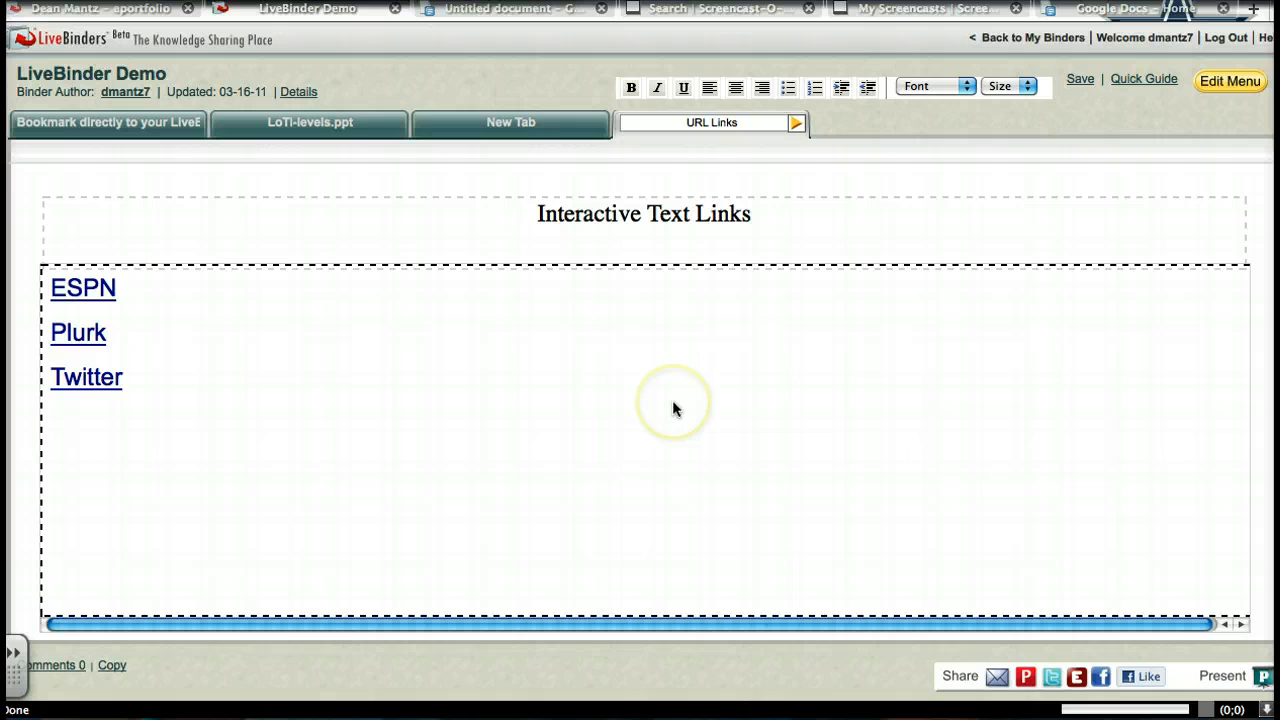
{"action": "mouse_move", "coordinate": [250, 244]}
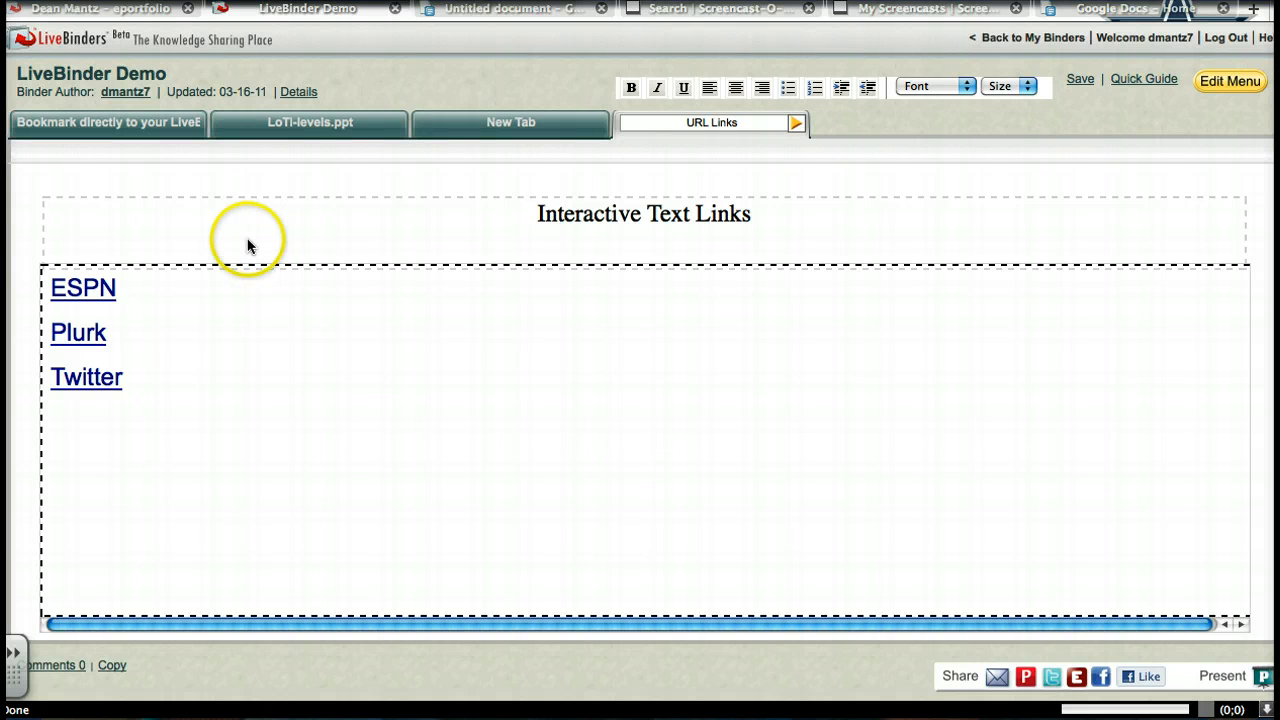
{"action": "mouse_move", "coordinate": [1196, 572]}
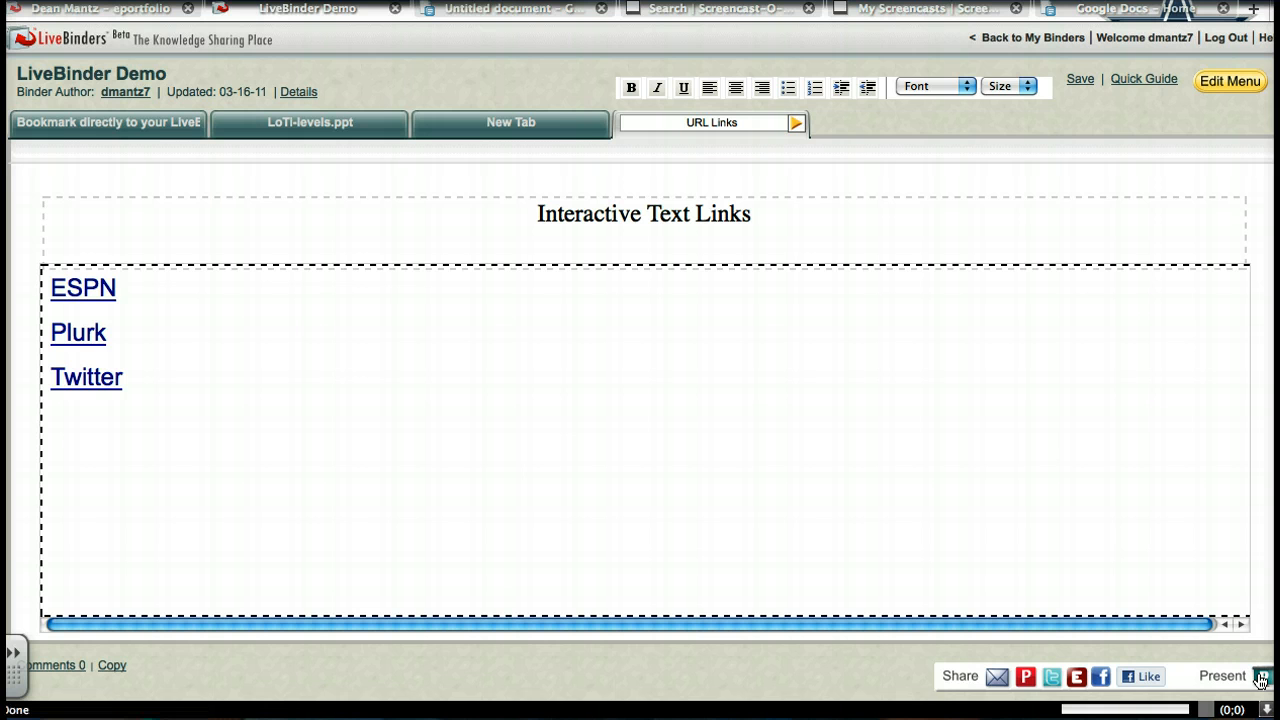
Present the binder, show the URL Links page and open the ESPN link, then its NASCAR section
{"action": "left_click", "coordinate": [1222, 676]}
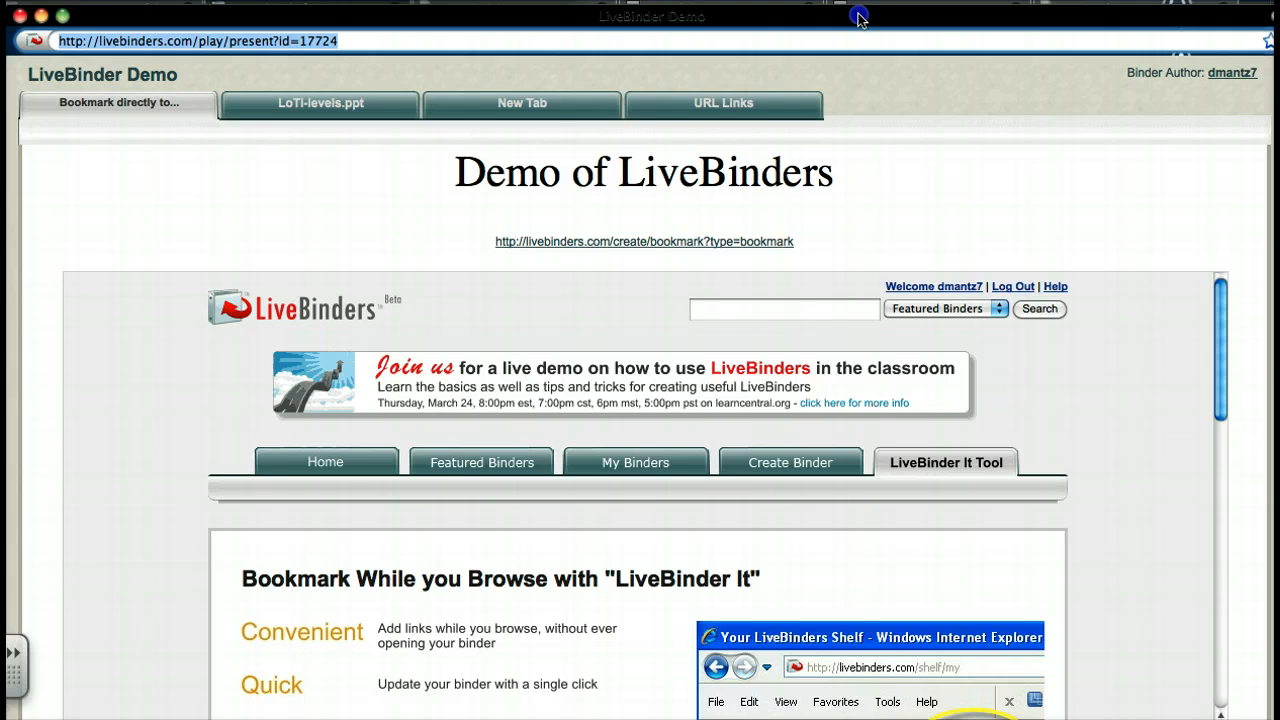
{"action": "scroll", "scroll_direction": "down", "scroll_amount": 3}
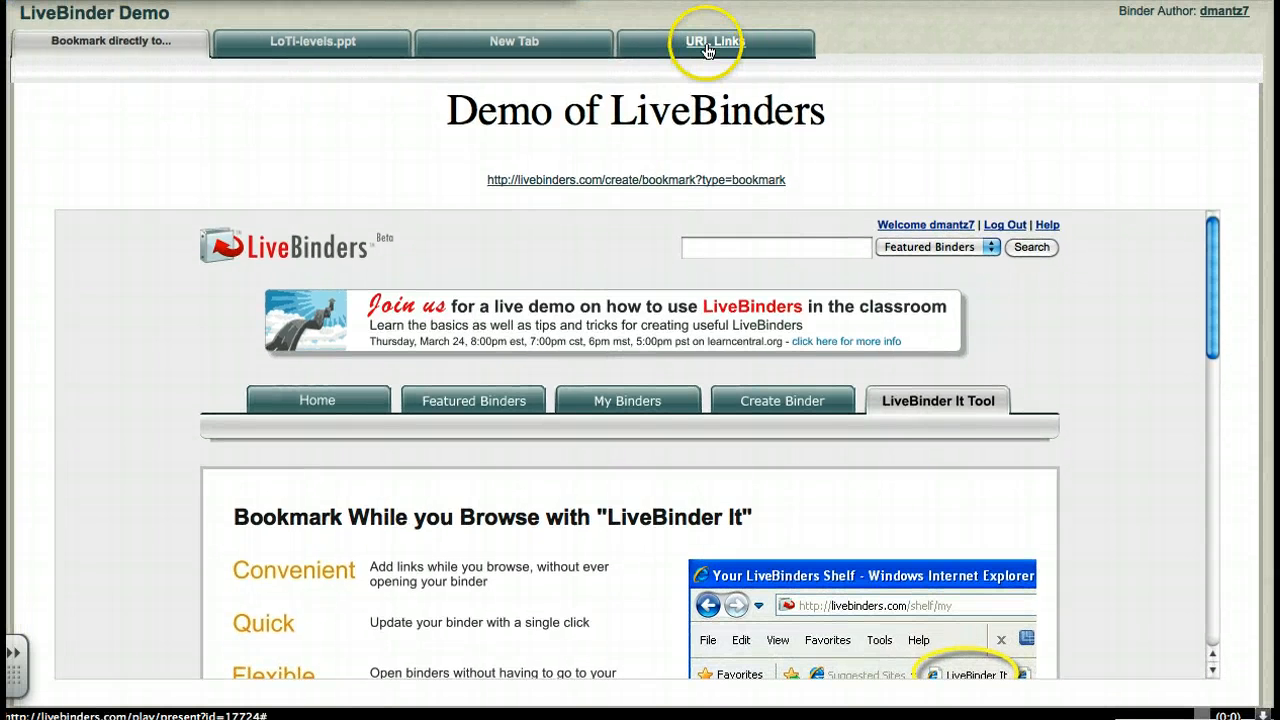
{"action": "left_click", "coordinate": [714, 40]}
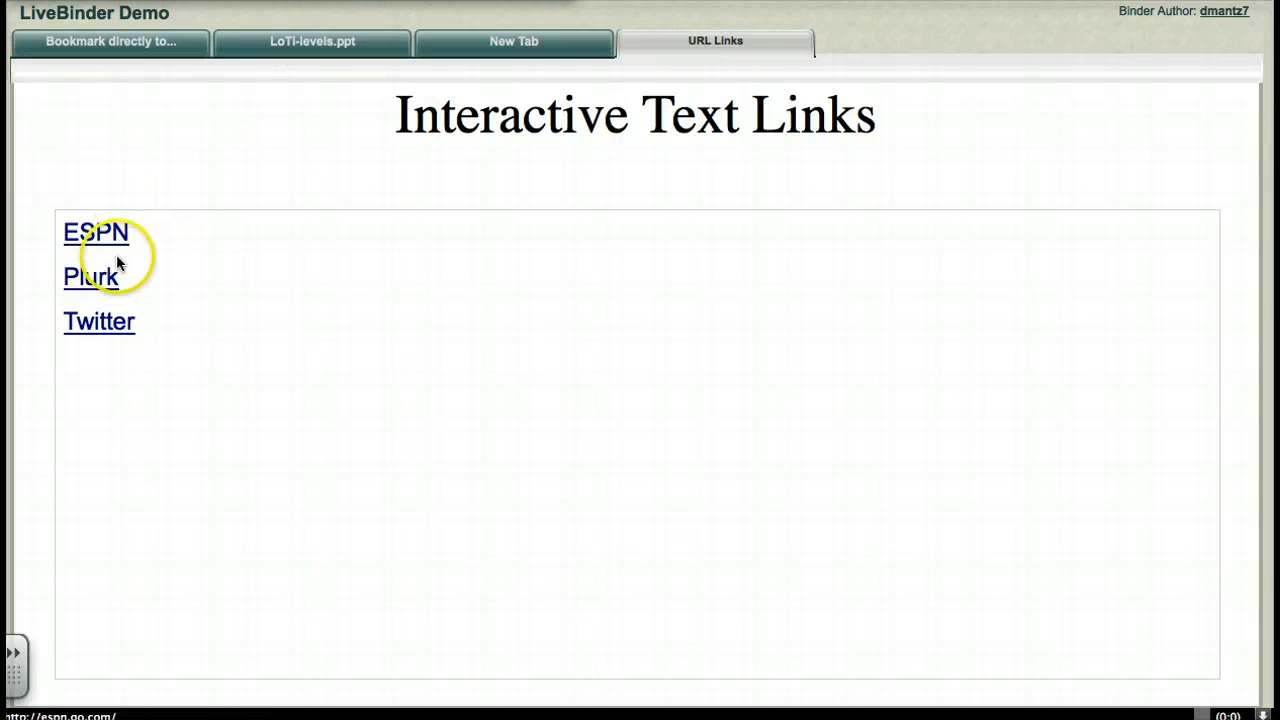
{"action": "left_click", "coordinate": [96, 232]}
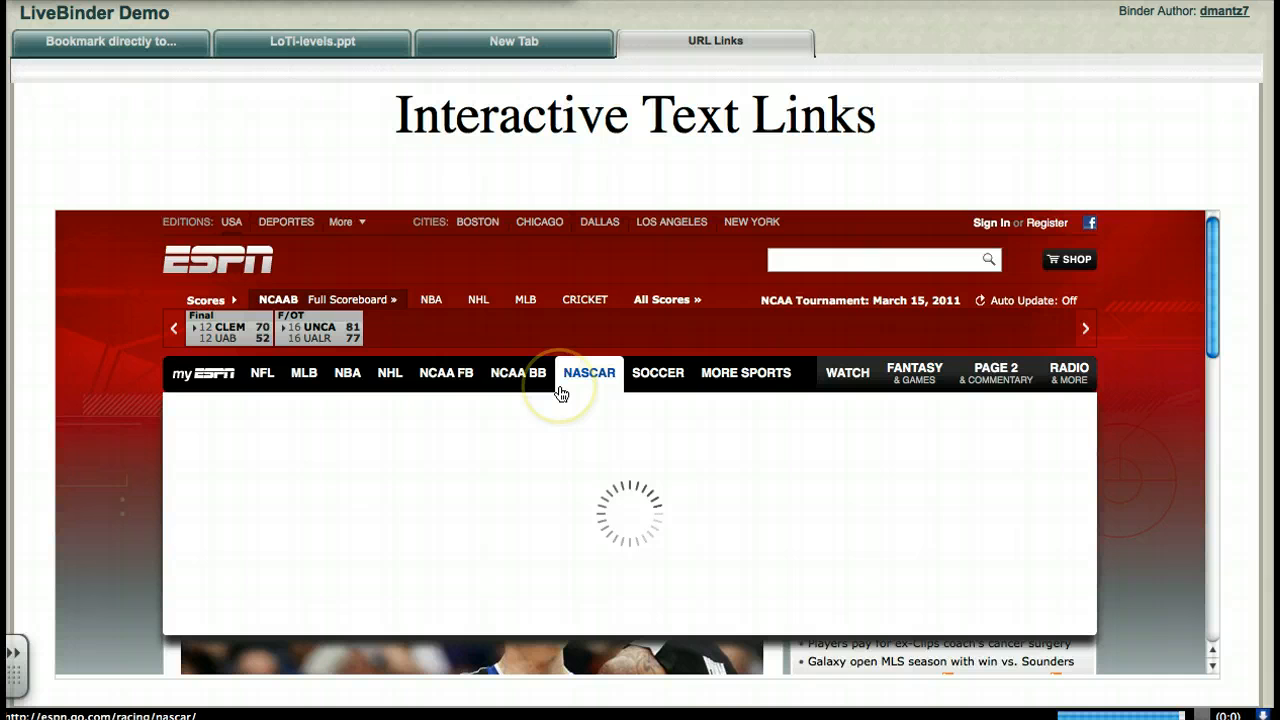
{"action": "left_click", "coordinate": [588, 372]}
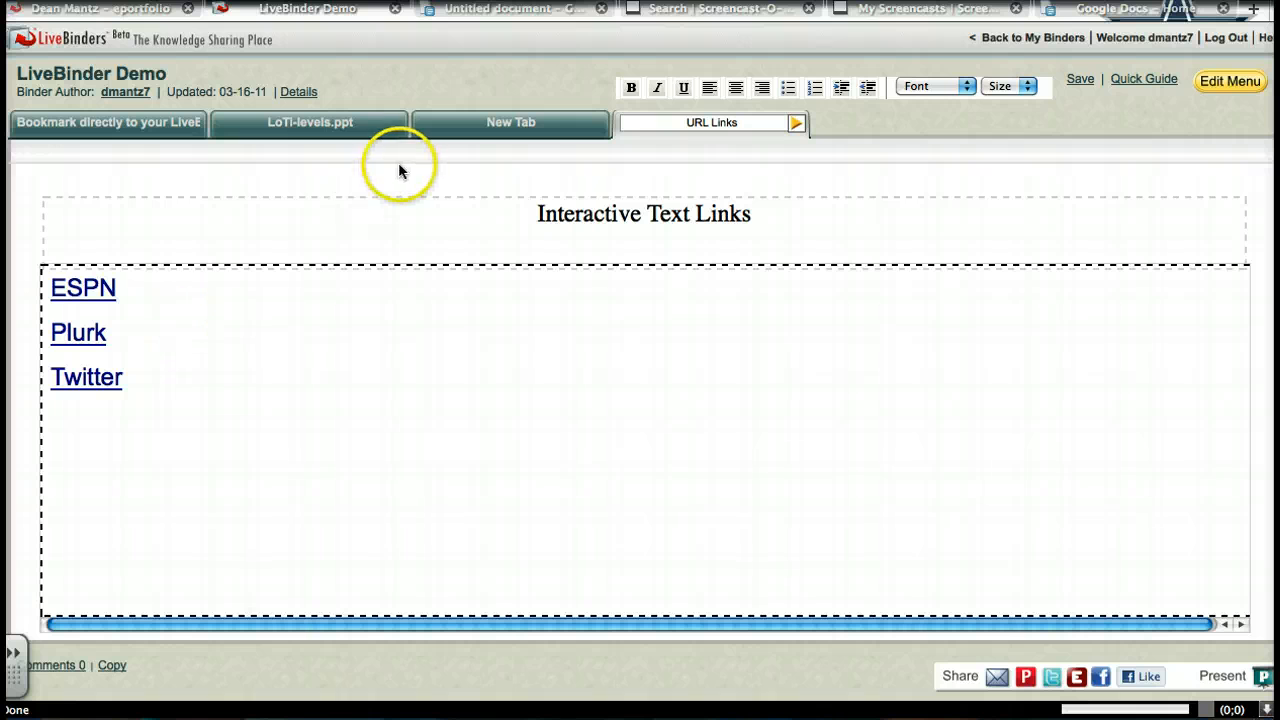
{"action": "mouse_move", "coordinate": [256, 216]}
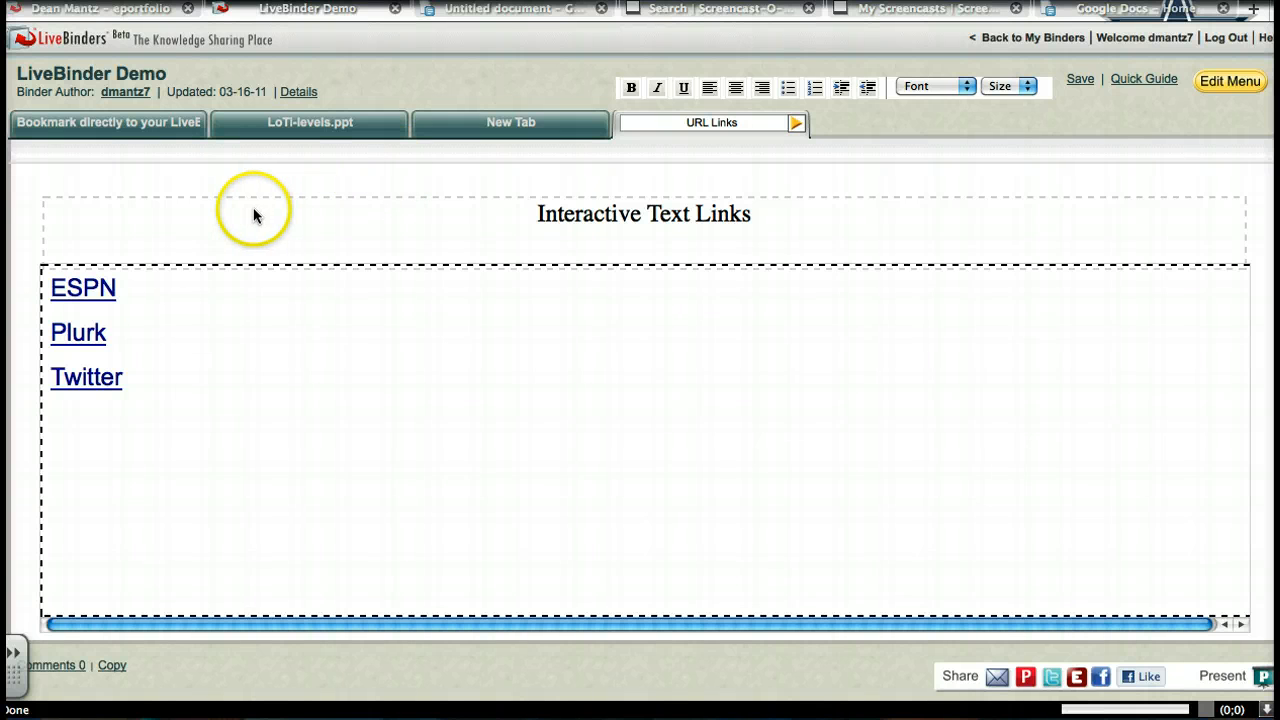
{"action": "mouse_move", "coordinate": [150, 104]}
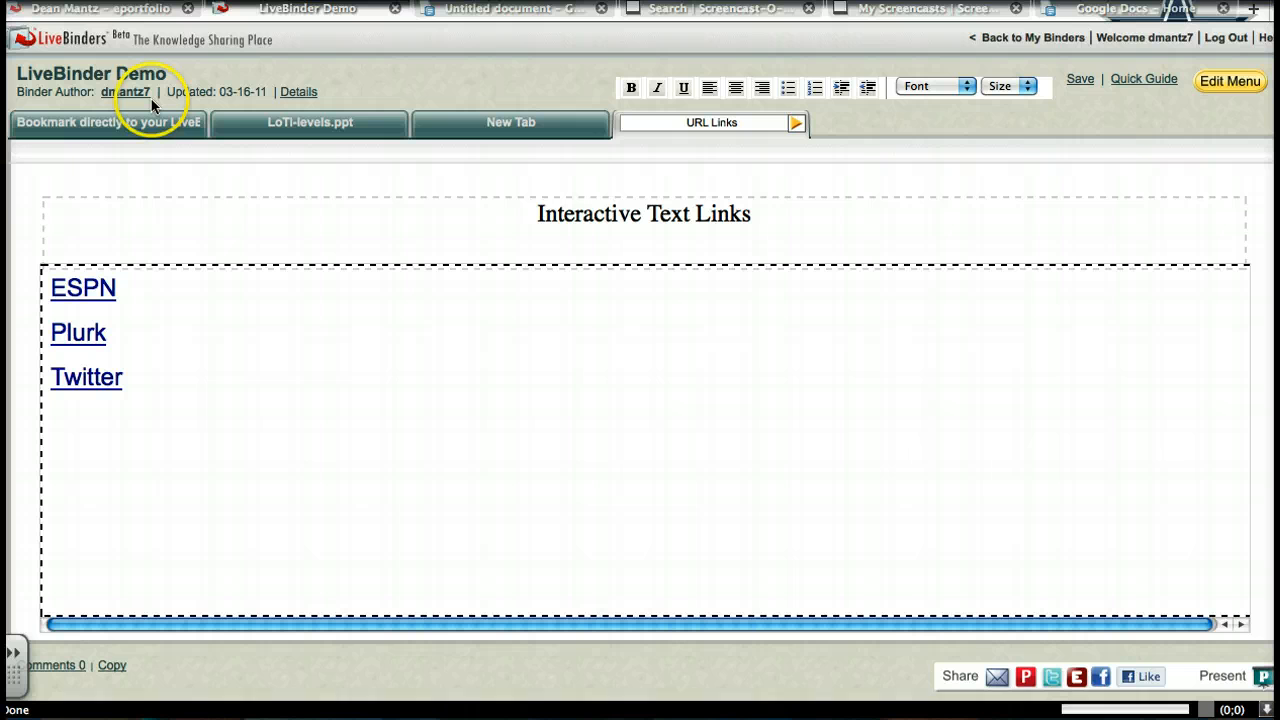